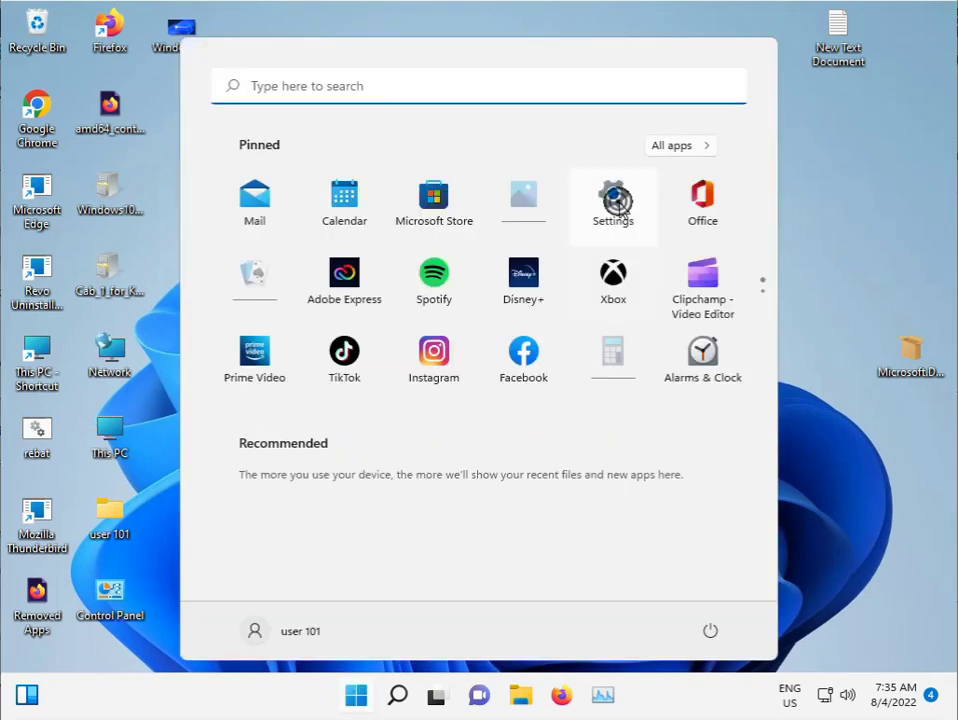
- Open Settings and go to System > Troubleshoot > Other troubleshooters
left_click(613, 200)
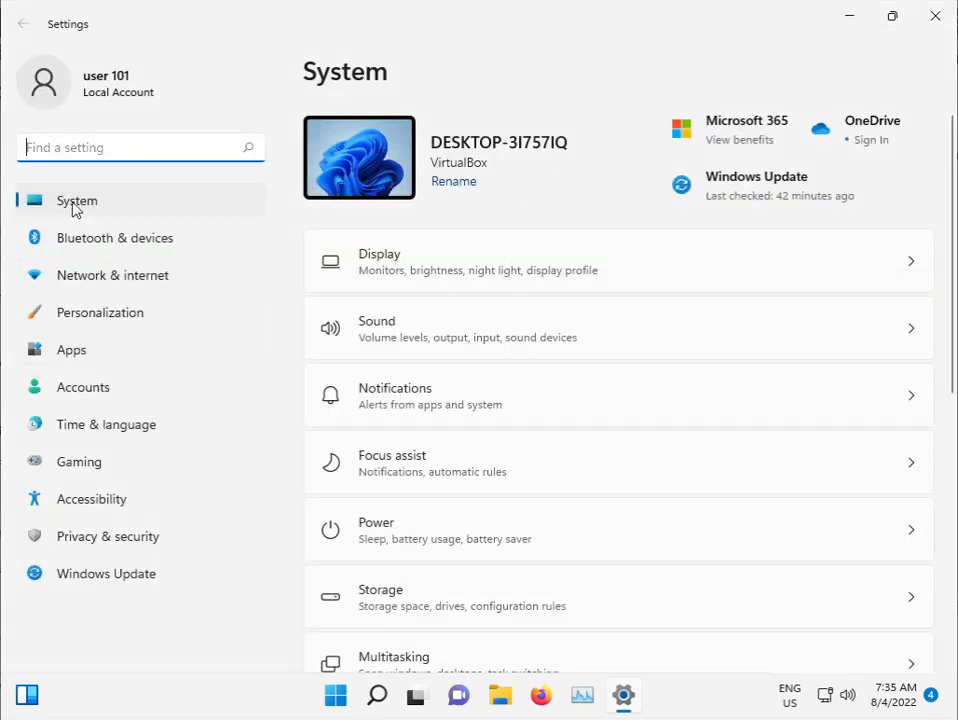
scroll("down", 3)
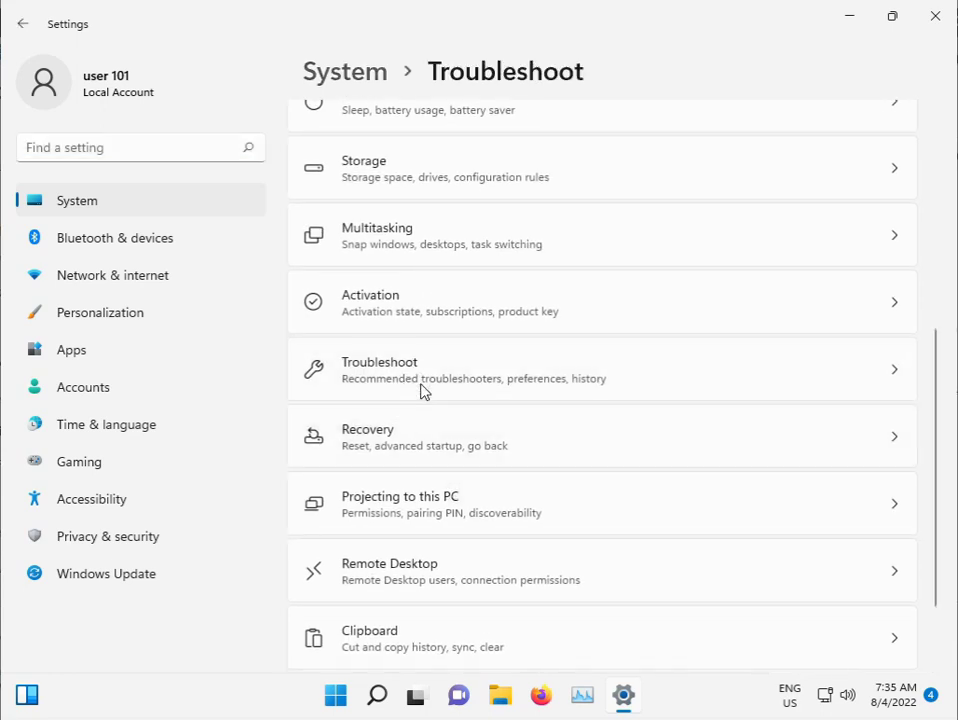
left_click(600, 370)
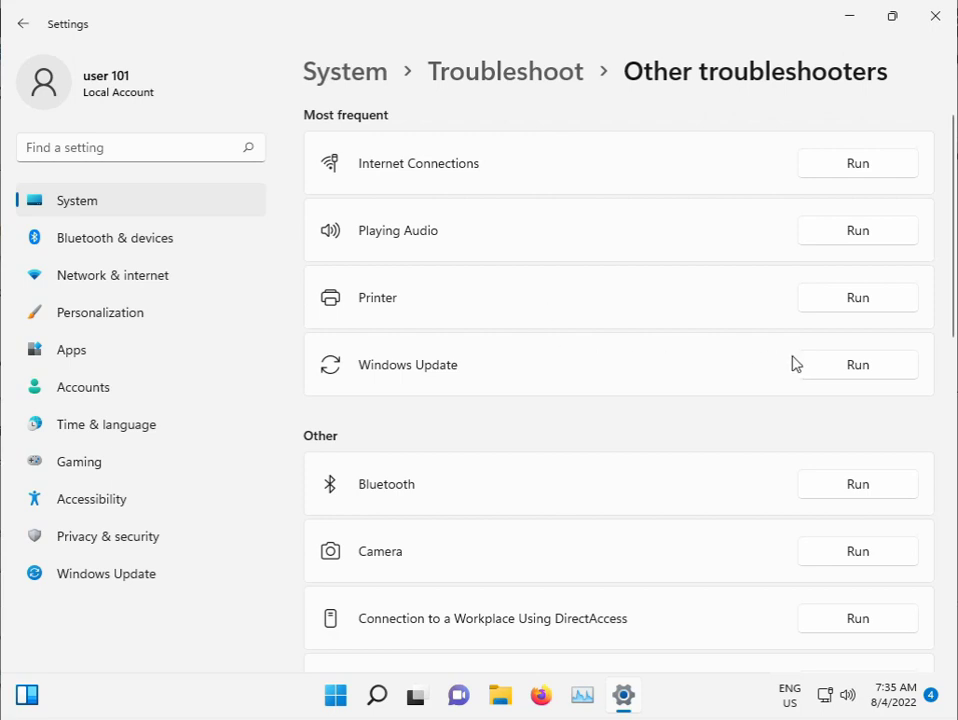
- Run the Windows Update troubleshooter from the Other troubleshooters list
left_click(857, 364)
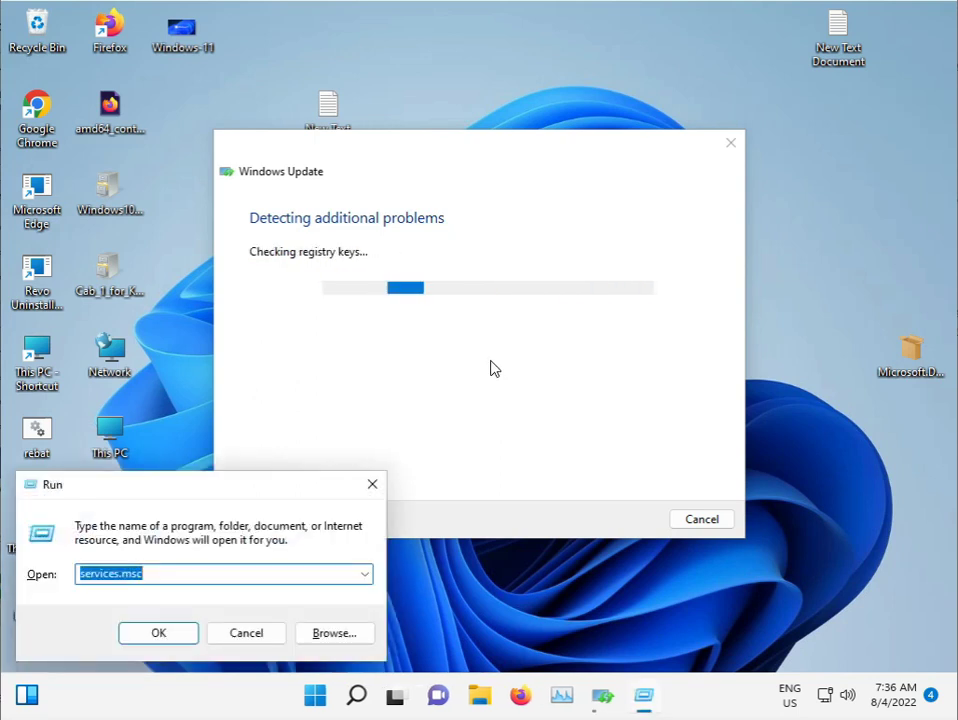
- Search Start for 'cmd' and launch Command Prompt as administrator, approving UAC
left_click(314, 694)
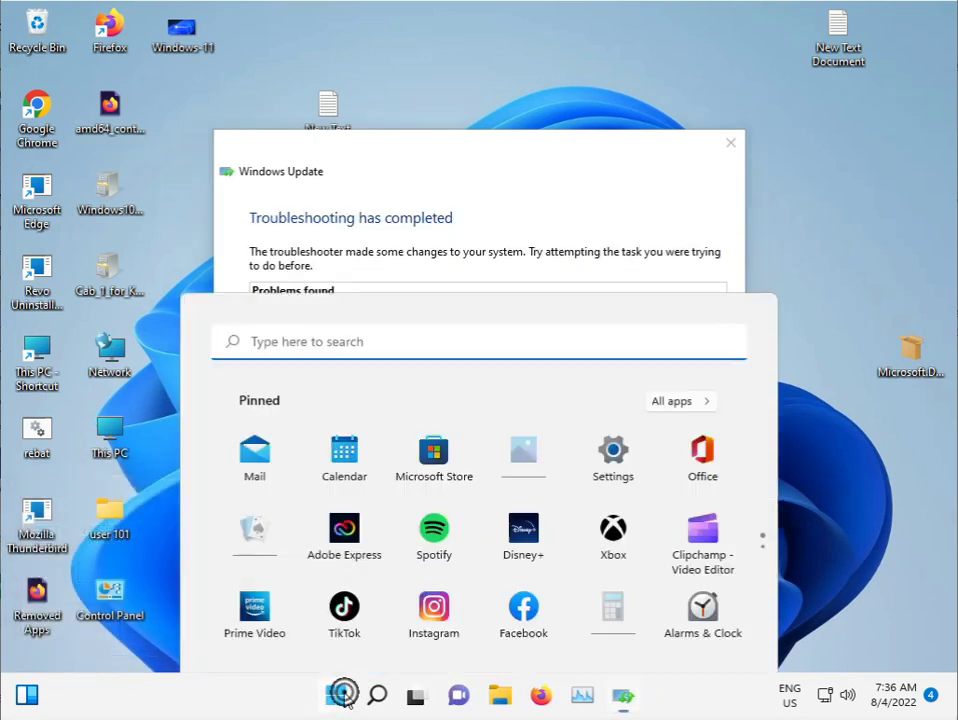
type("cmd")
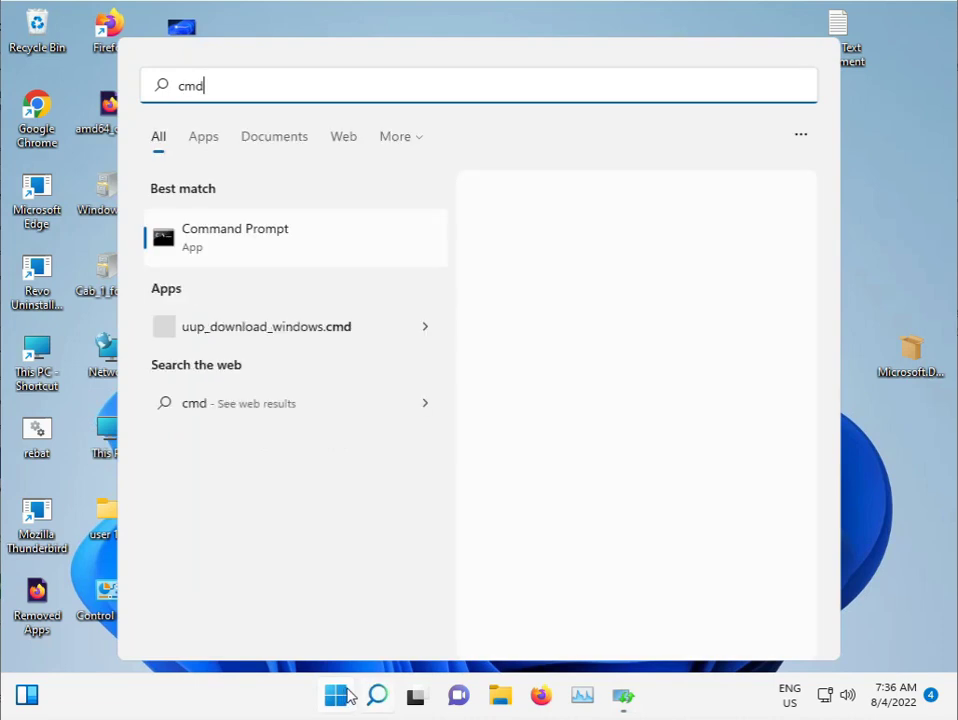
right_click(235, 237)
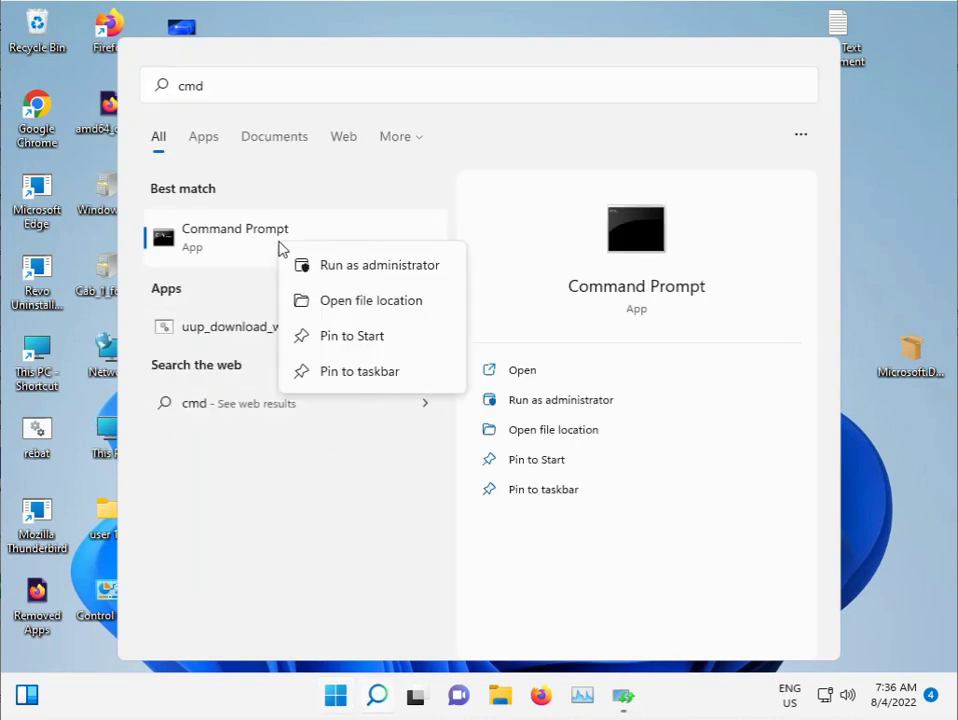
left_click(379, 264)
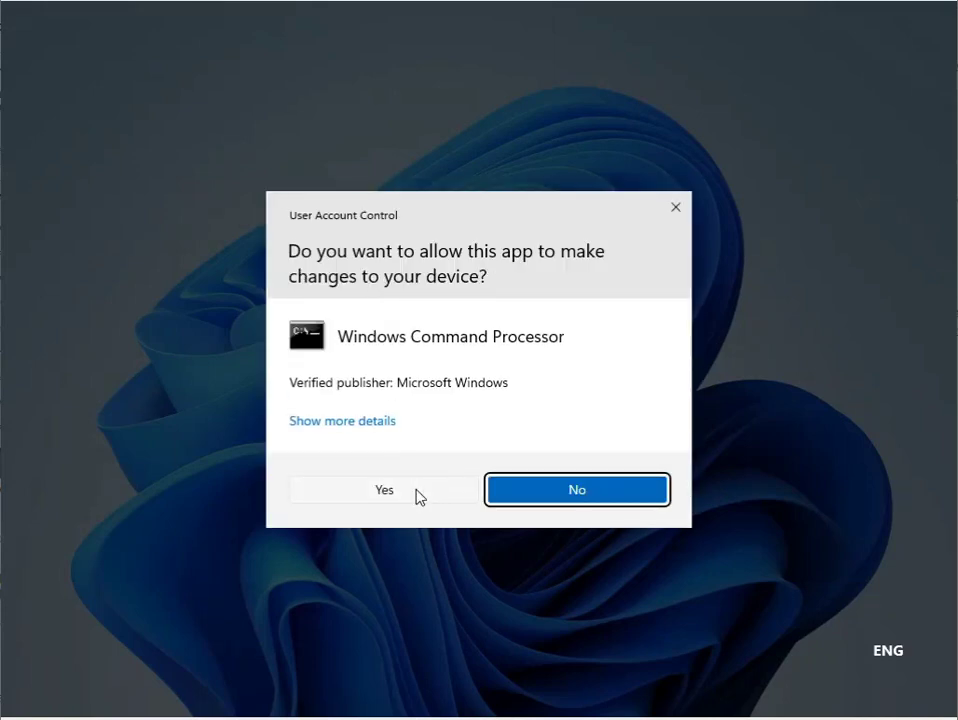
left_click(383, 489)
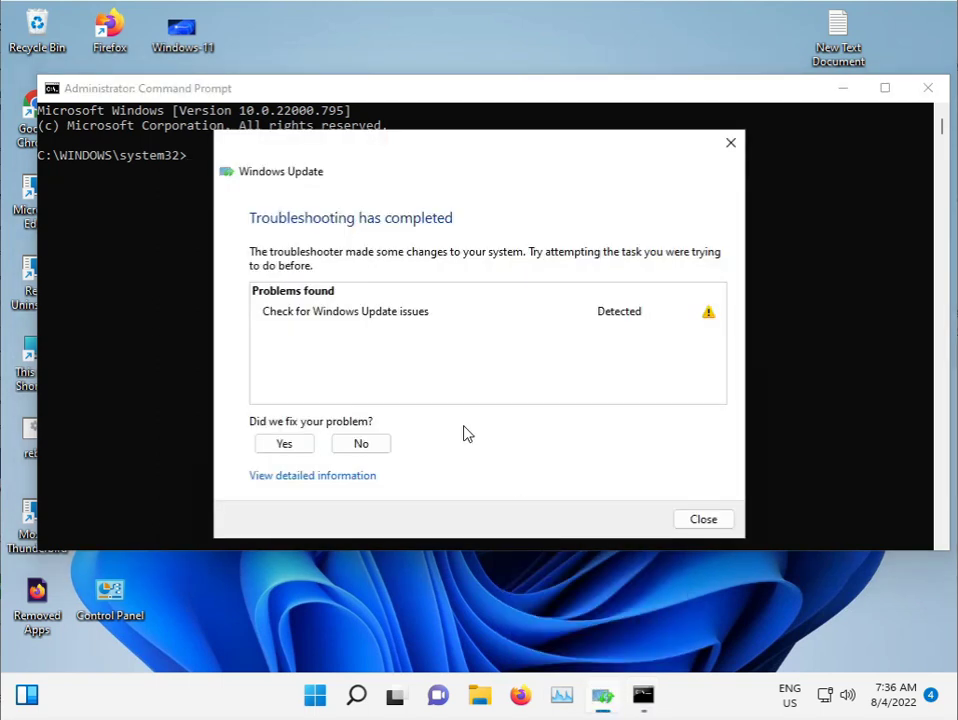
mouse_move(505, 303)
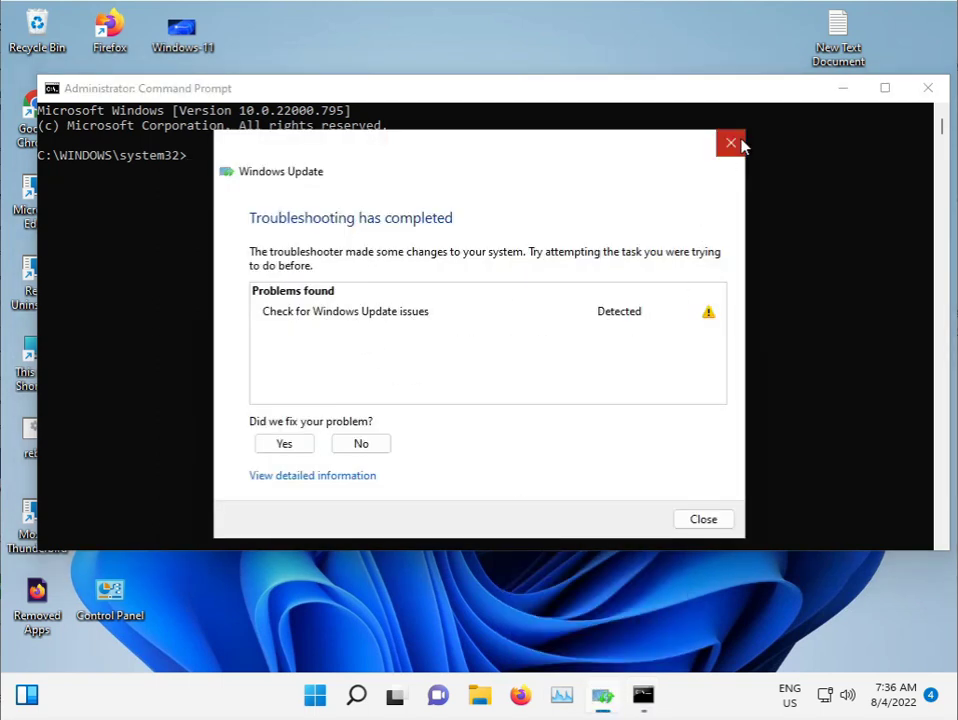
- Close the troubleshooter results and run sfc /scannow in the admin Command Prompt
left_click(731, 143)
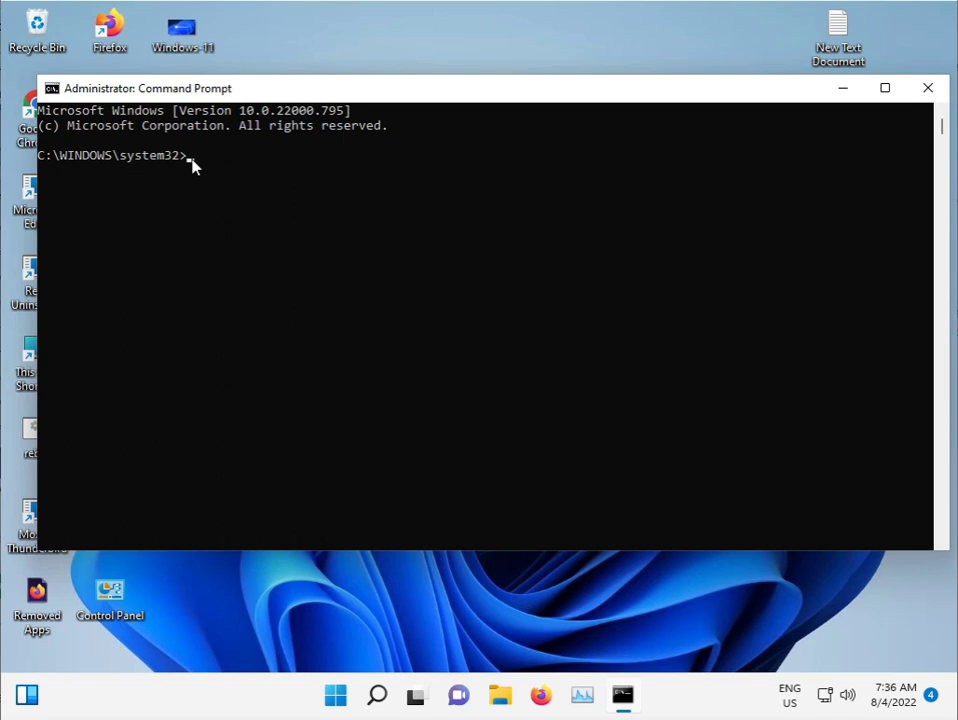
type("sfc /s")
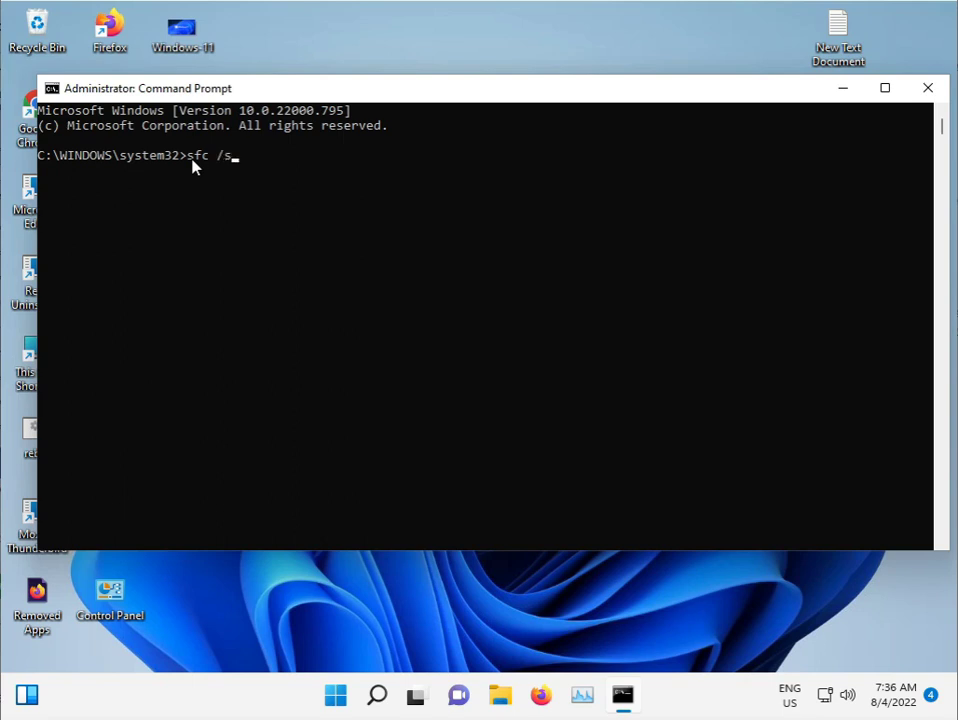
type("cannow")
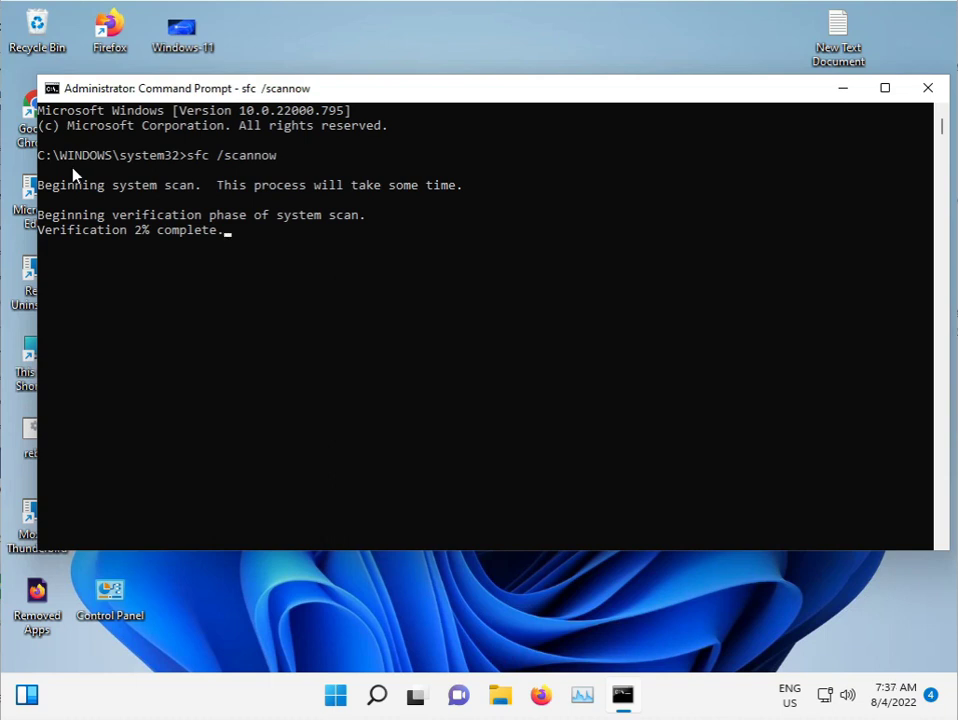
mouse_move(202, 250)
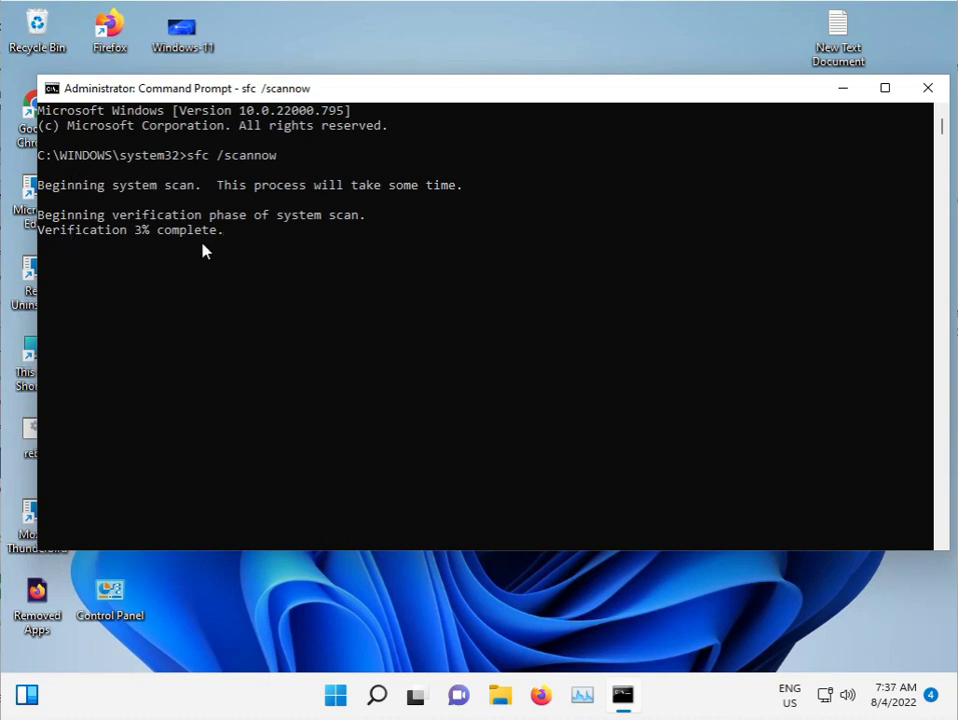
mouse_move(543, 207)
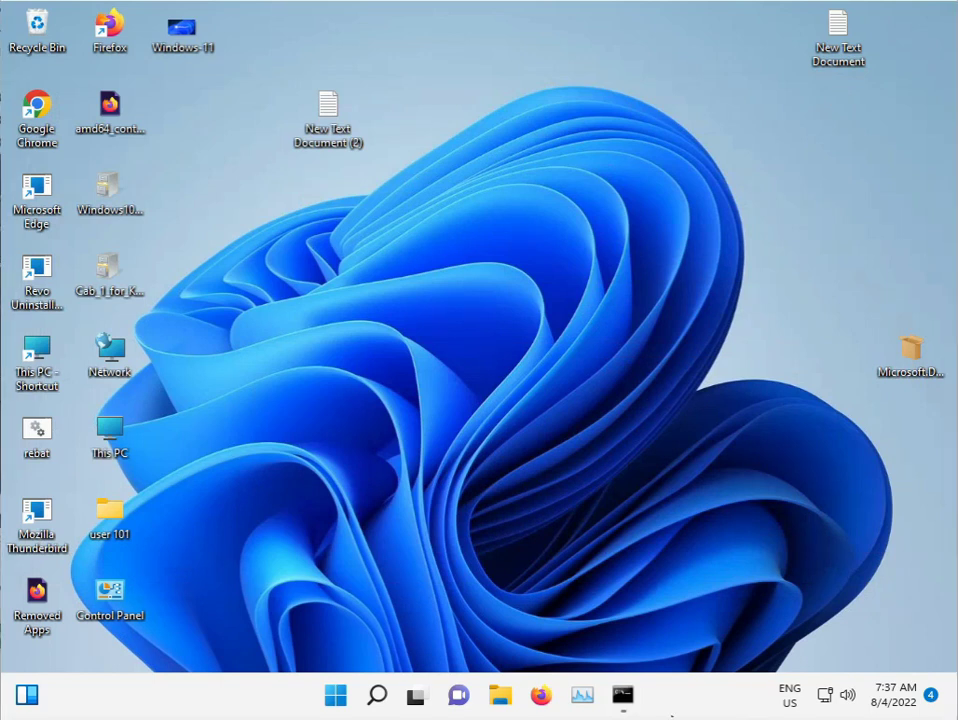
mouse_move(500, 694)
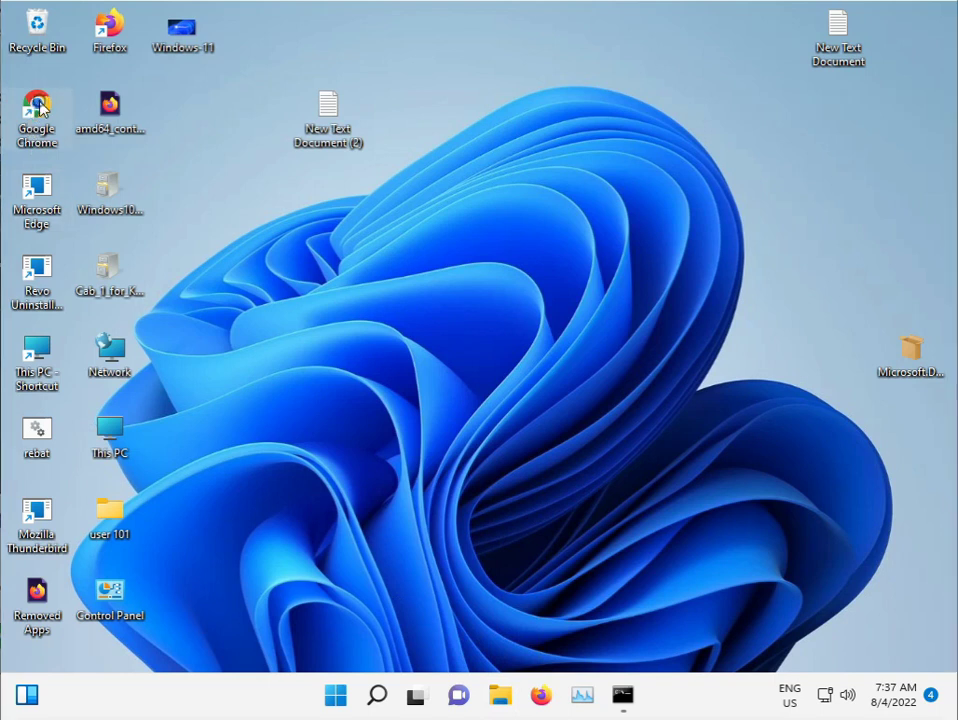
mouse_move(37, 105)
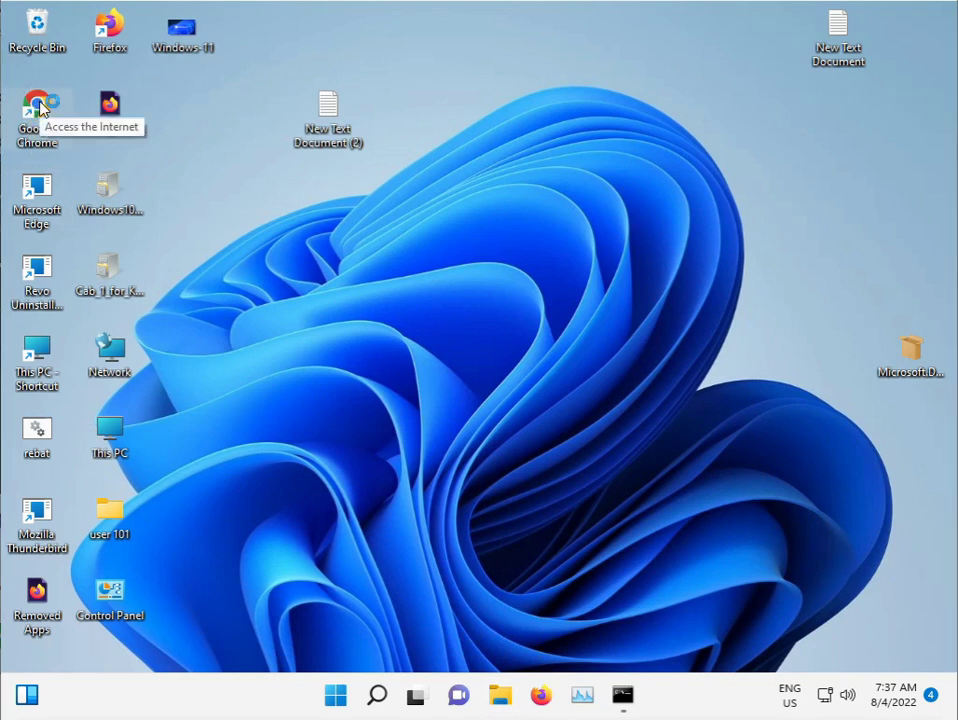
- Launch Chrome and search for '.net framework repair tool offline'
double_click(37, 105)
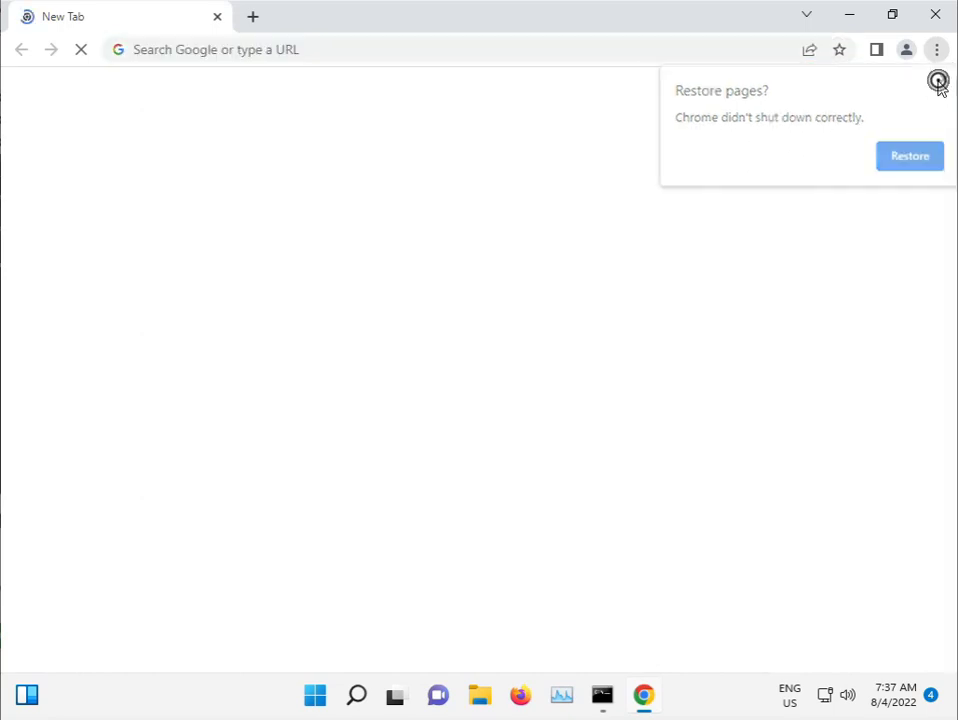
left_click(407, 49)
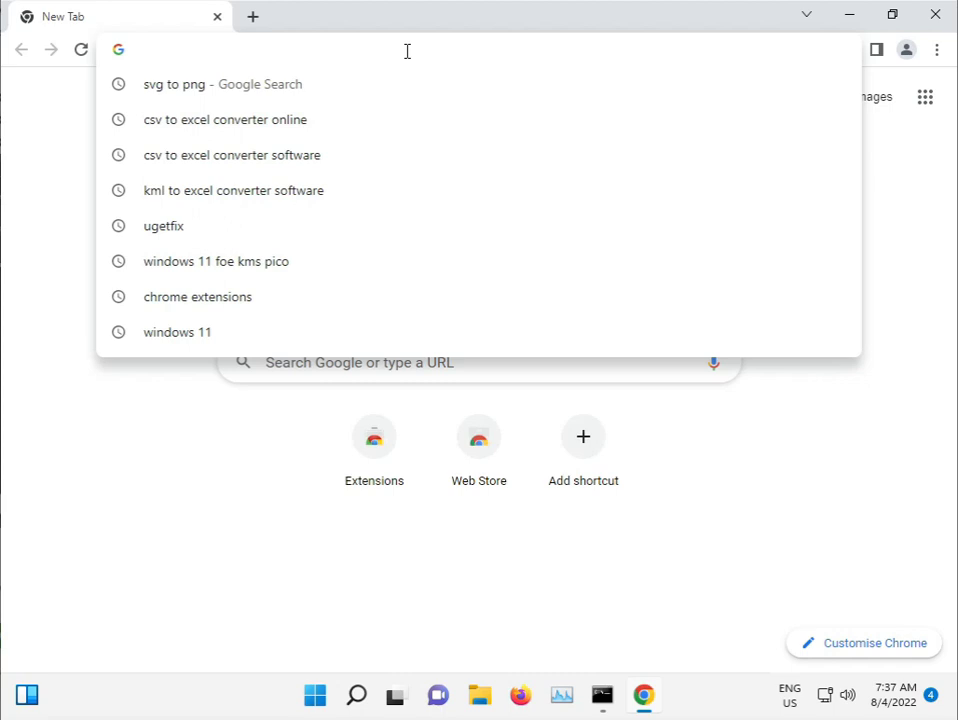
type(".net+framework+repair+tool+offline&oq=.net+framework+repai&aqs=chrome.1.0i512l2")
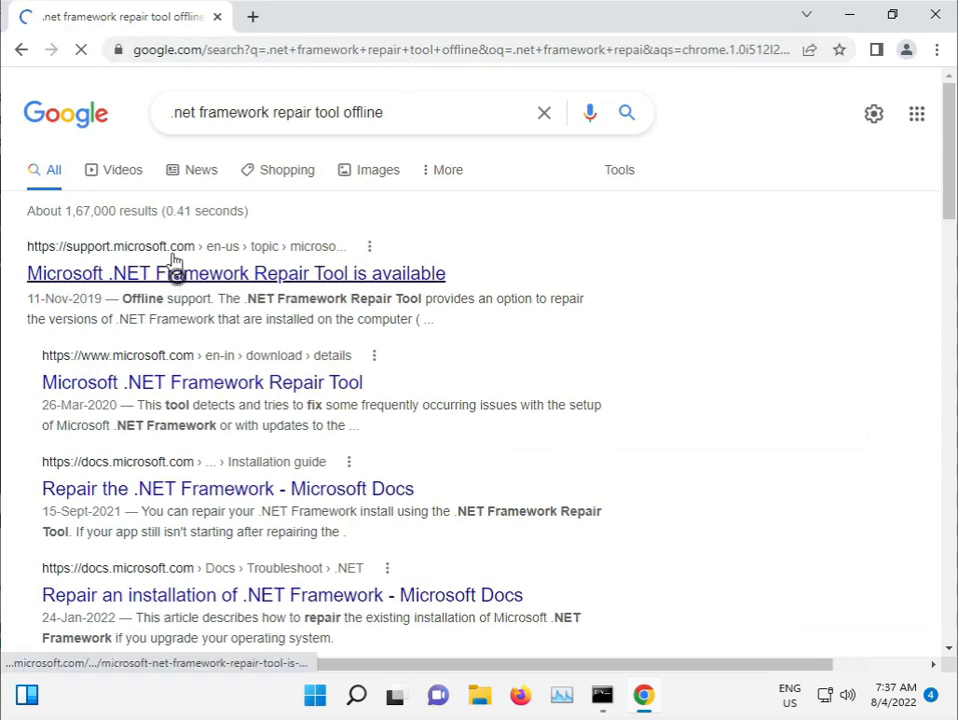
- Open the support.microsoft.com article and download the Microsoft .NET Framework Repair Tool
left_click(236, 273)
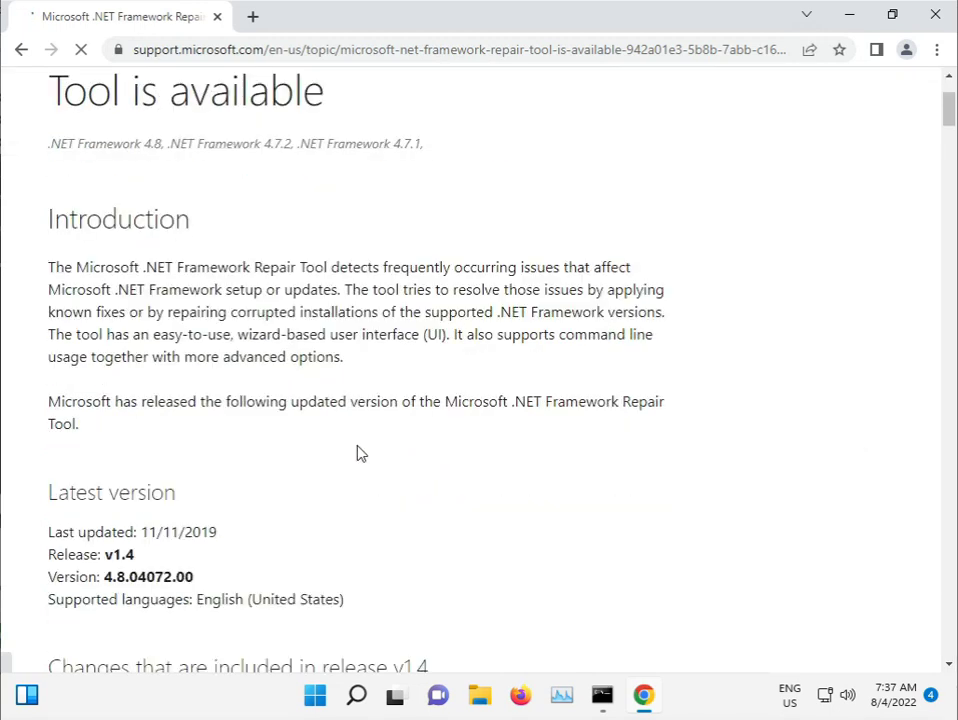
scroll("down", 3)
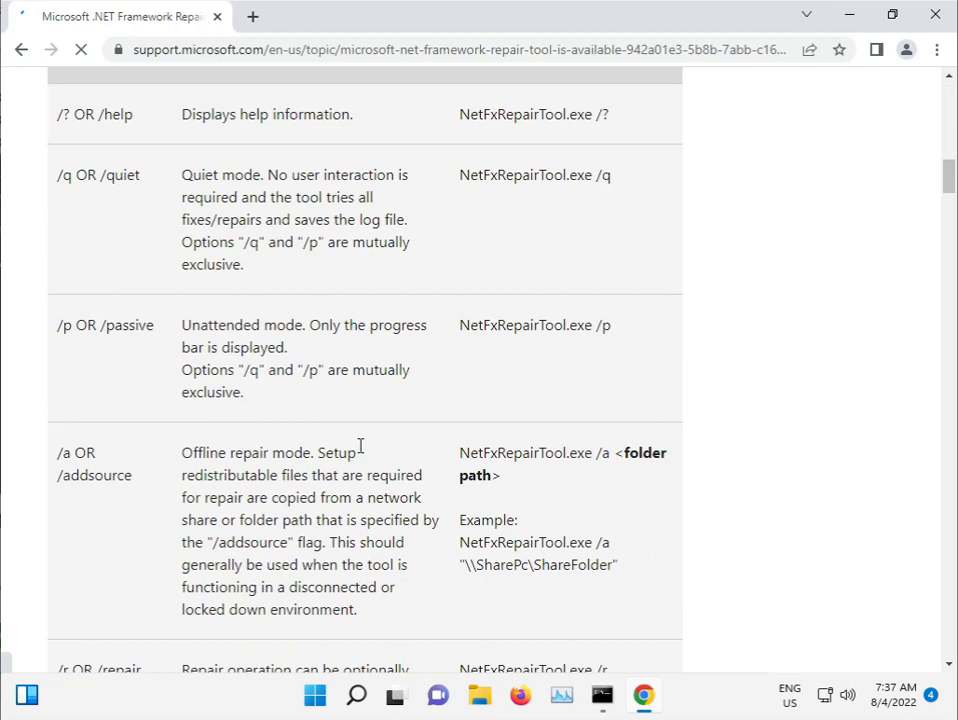
scroll("down", 3)
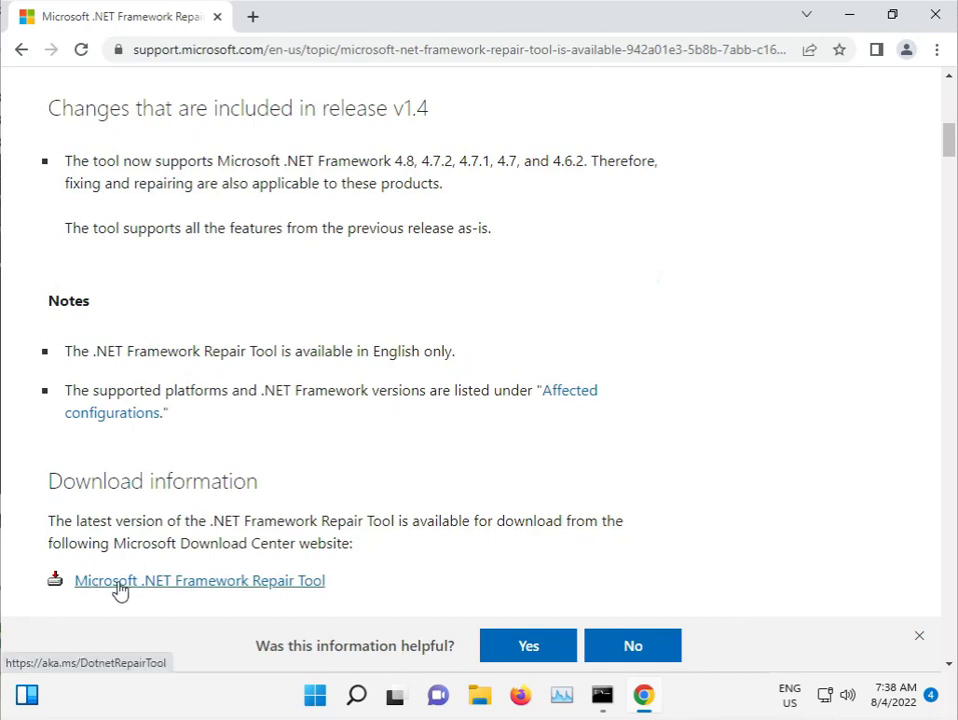
left_click(199, 580)
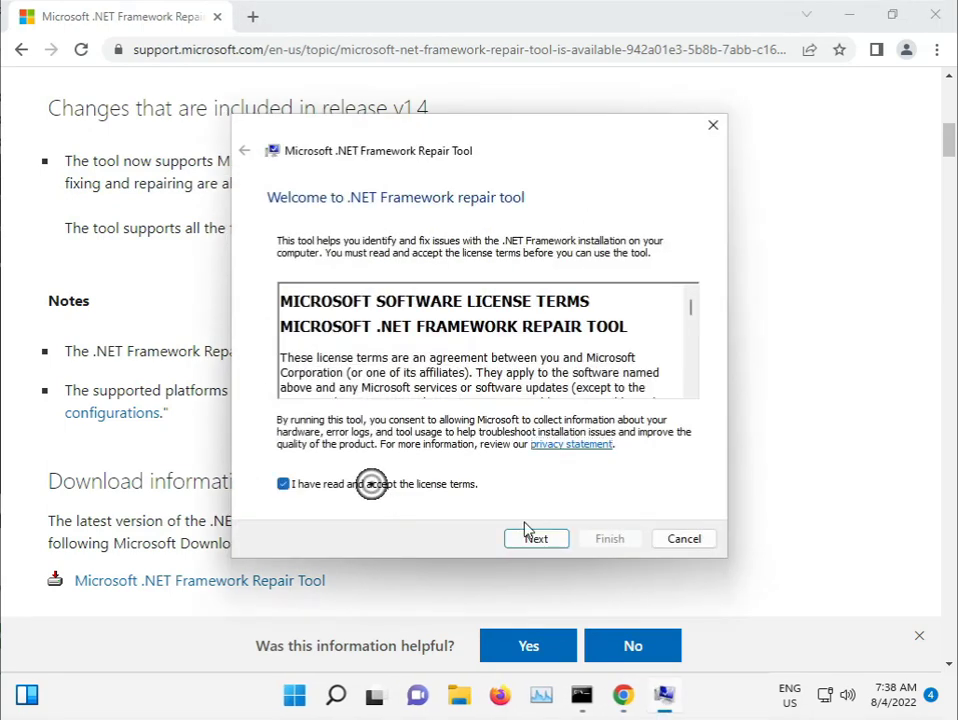
- Accept the license, apply the recommended .NET fixes, collect logs, and finish the tool
left_click(536, 538)
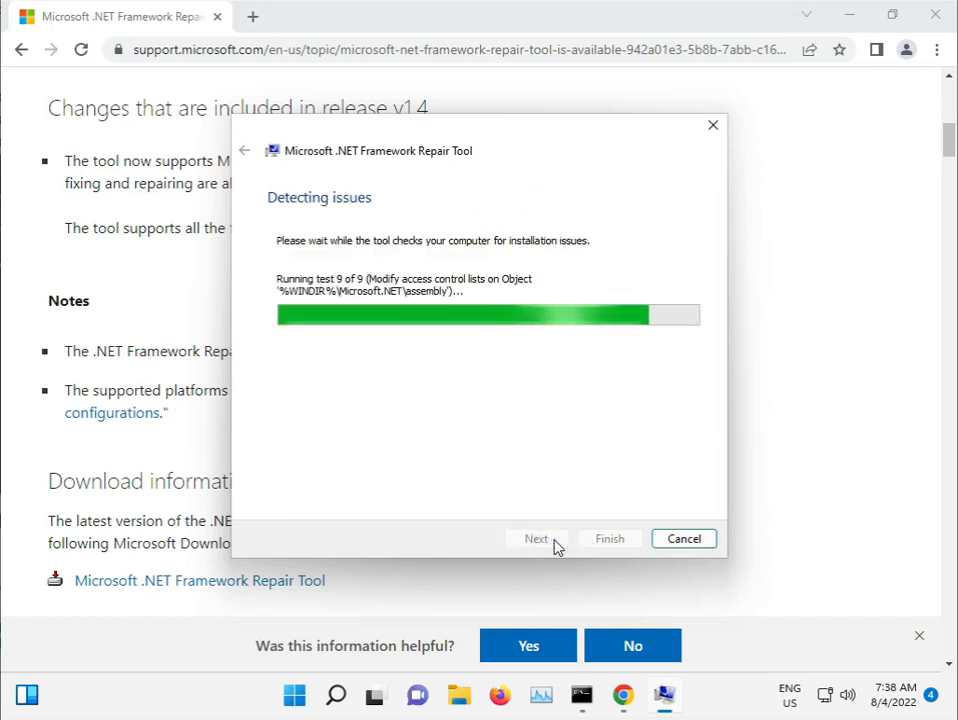
left_click(536, 538)
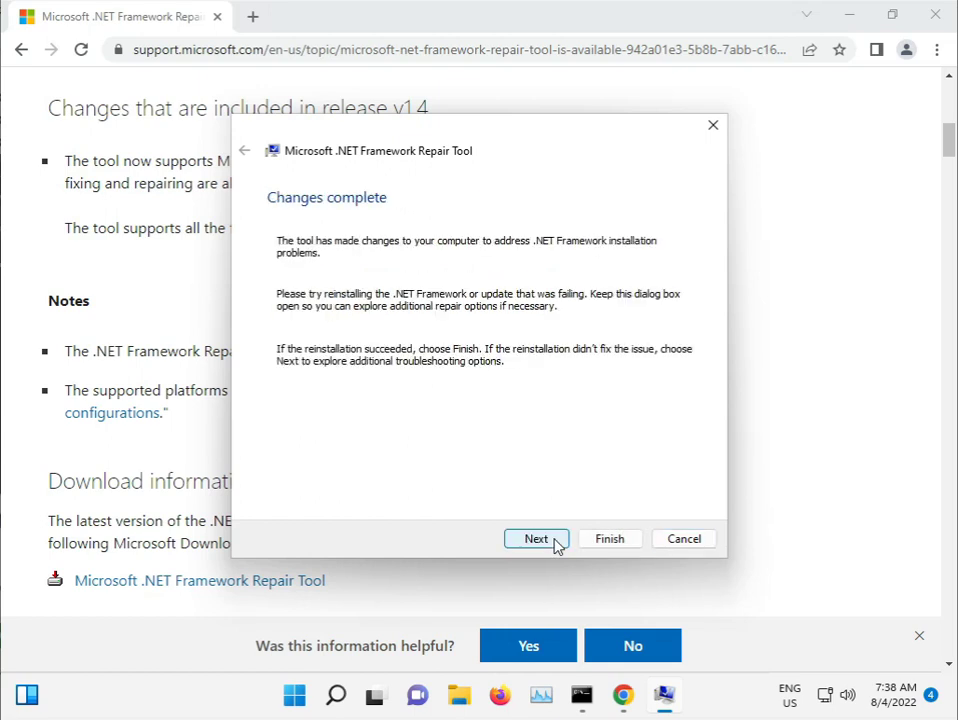
left_click(536, 539)
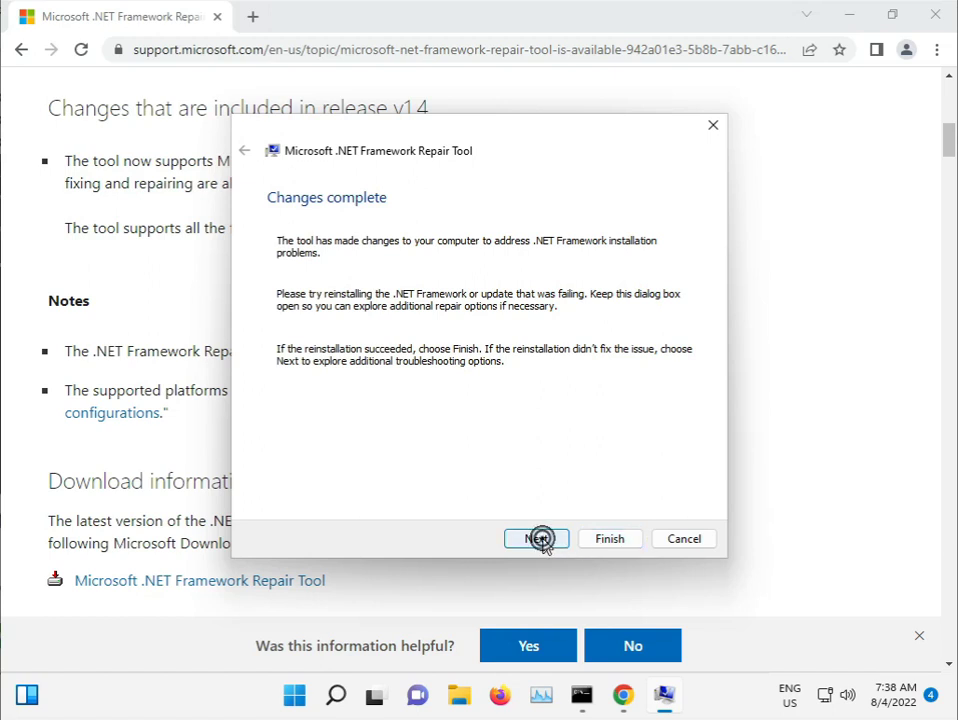
left_click(536, 539)
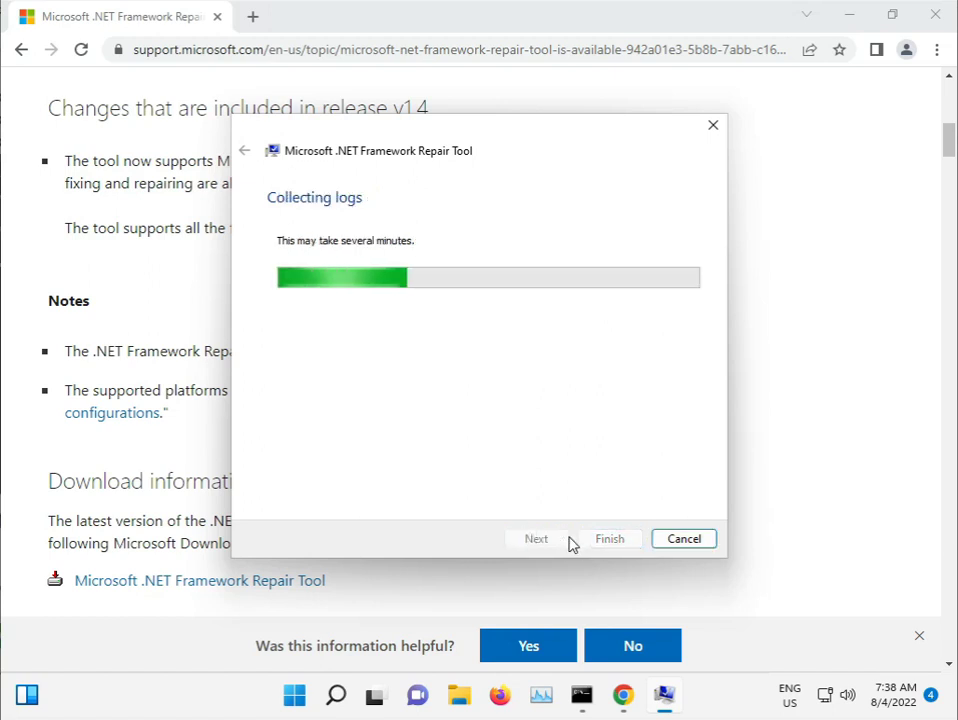
mouse_move(593, 543)
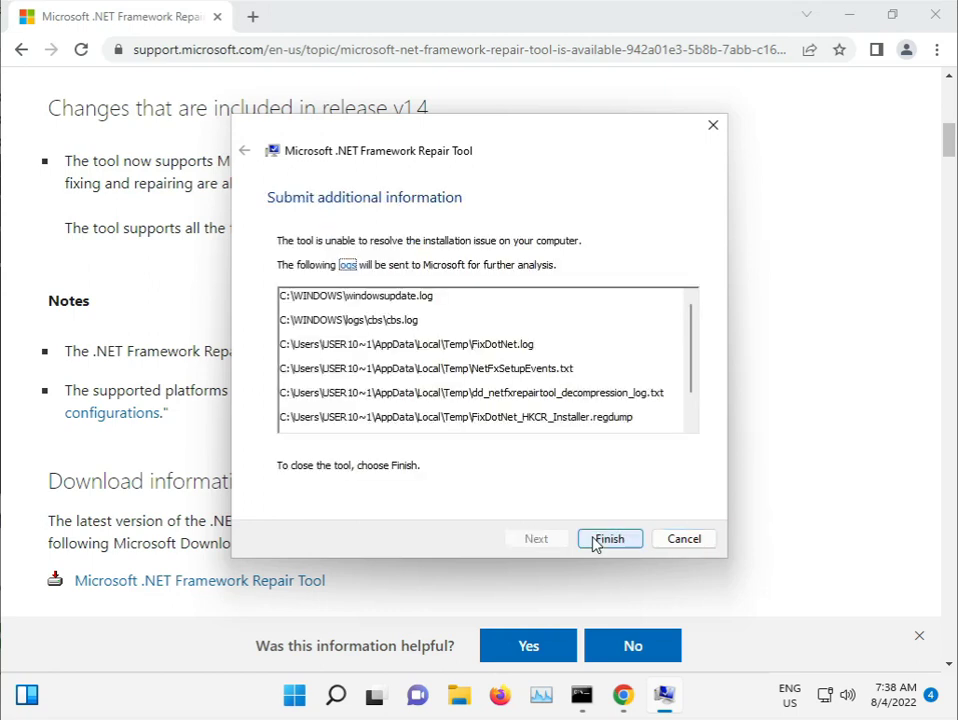
left_click(609, 538)
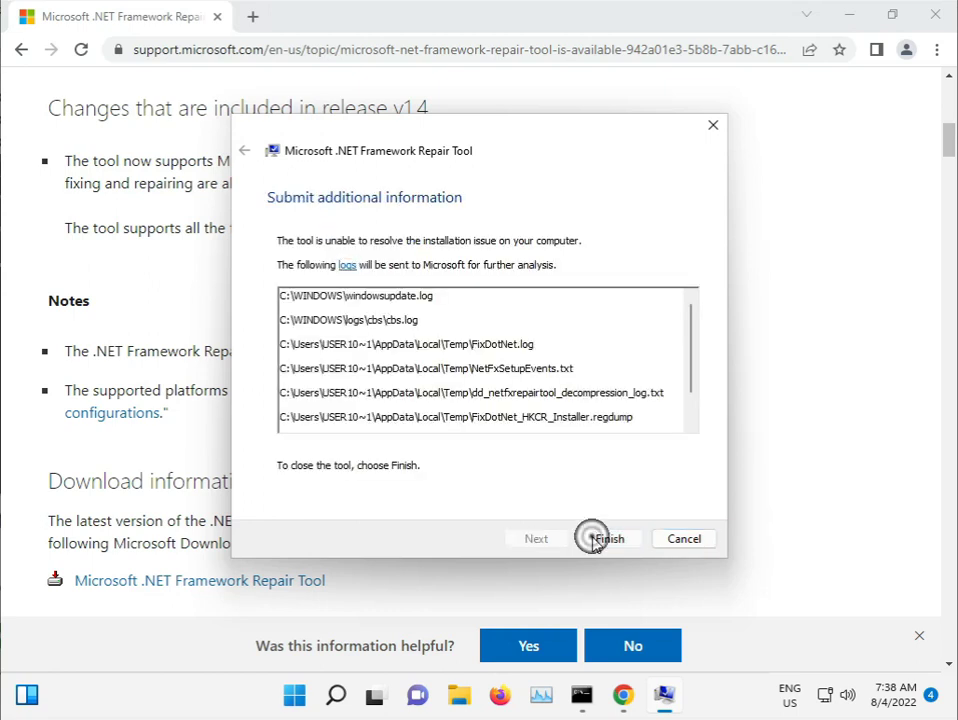
left_click(607, 538)
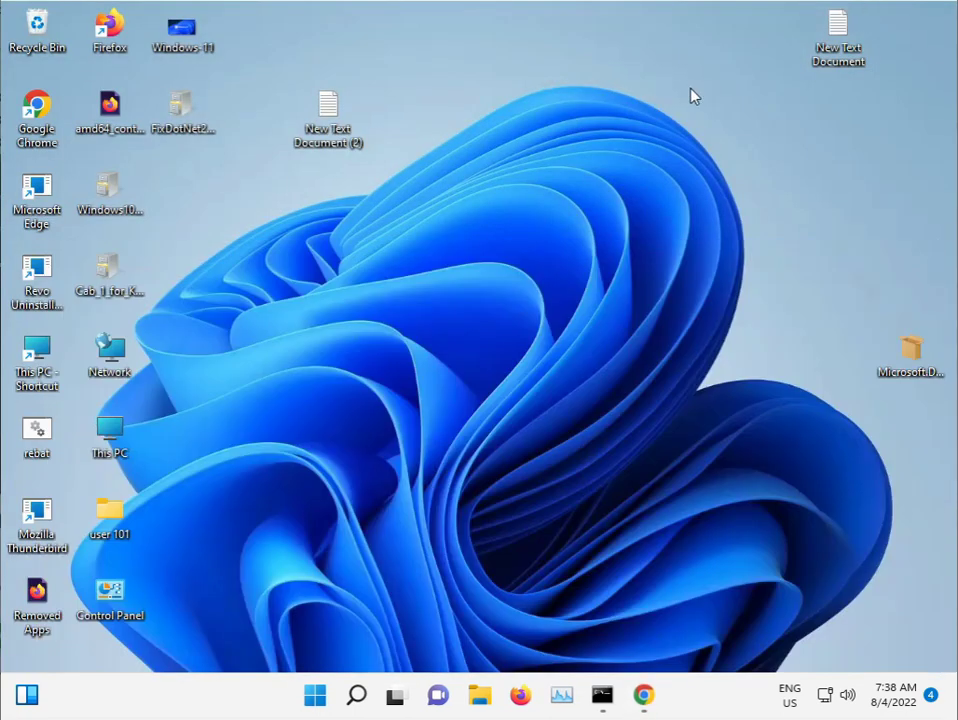
left_click(314, 694)
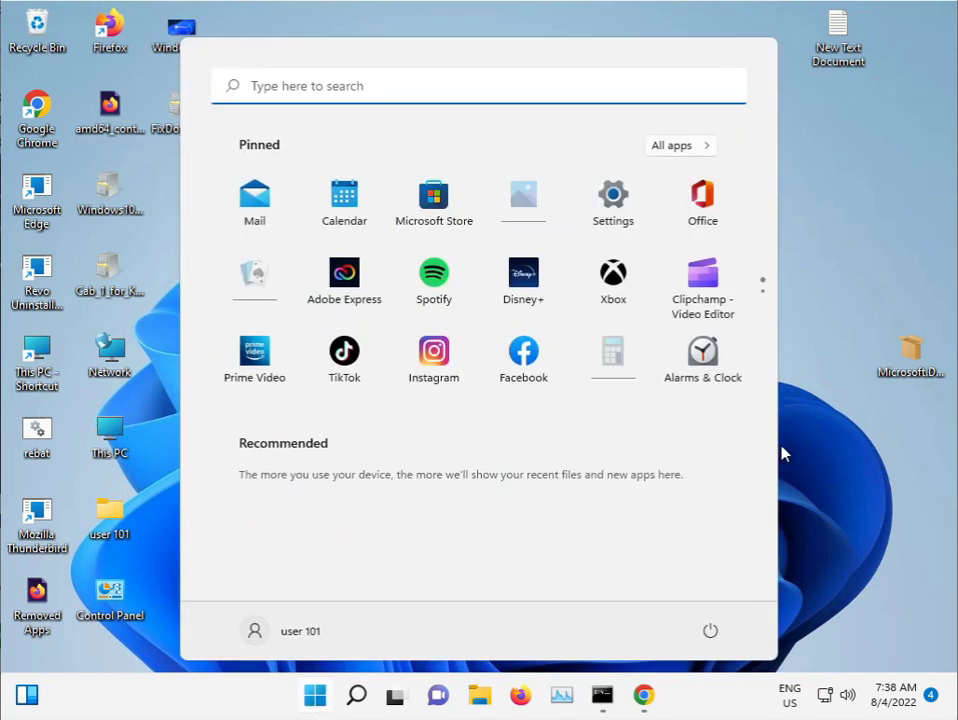
left_click(513, 515)
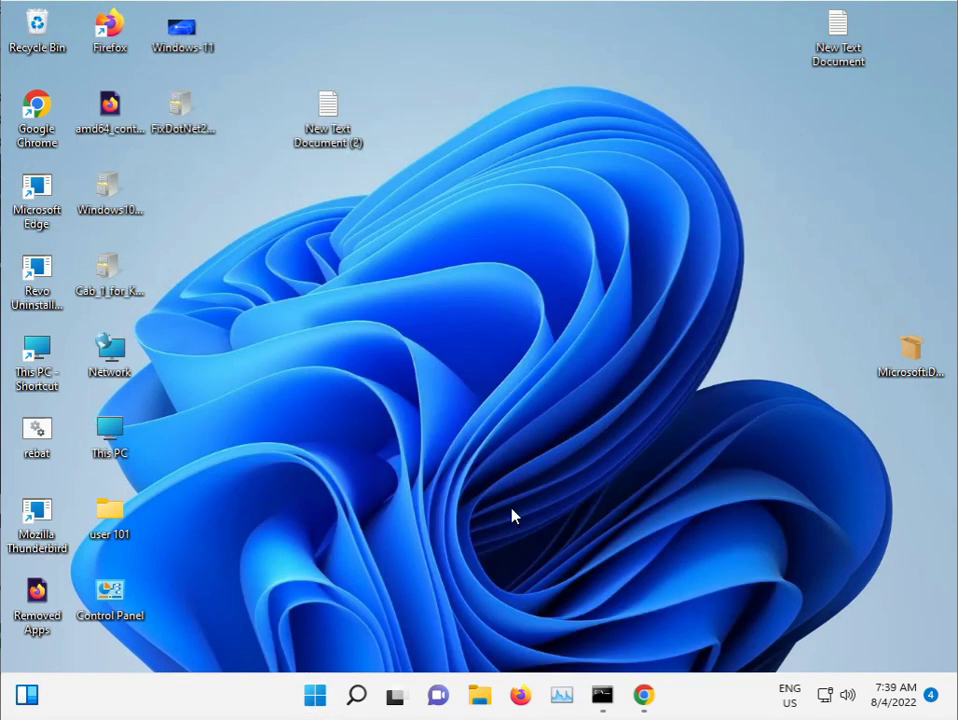
mouse_move(8, 635)
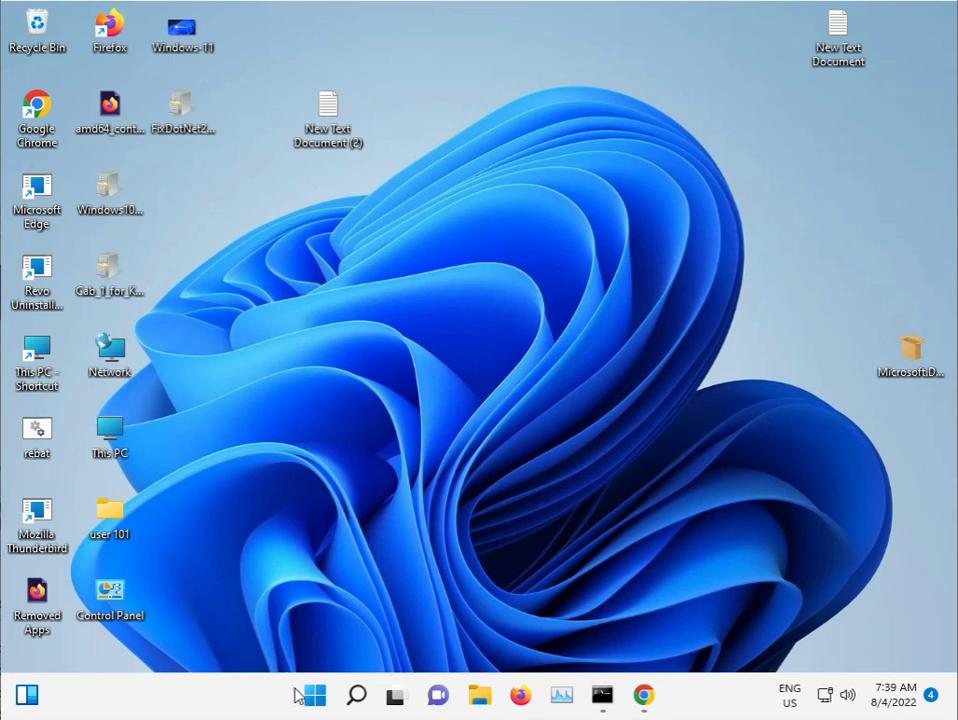
mouse_move(314, 695)
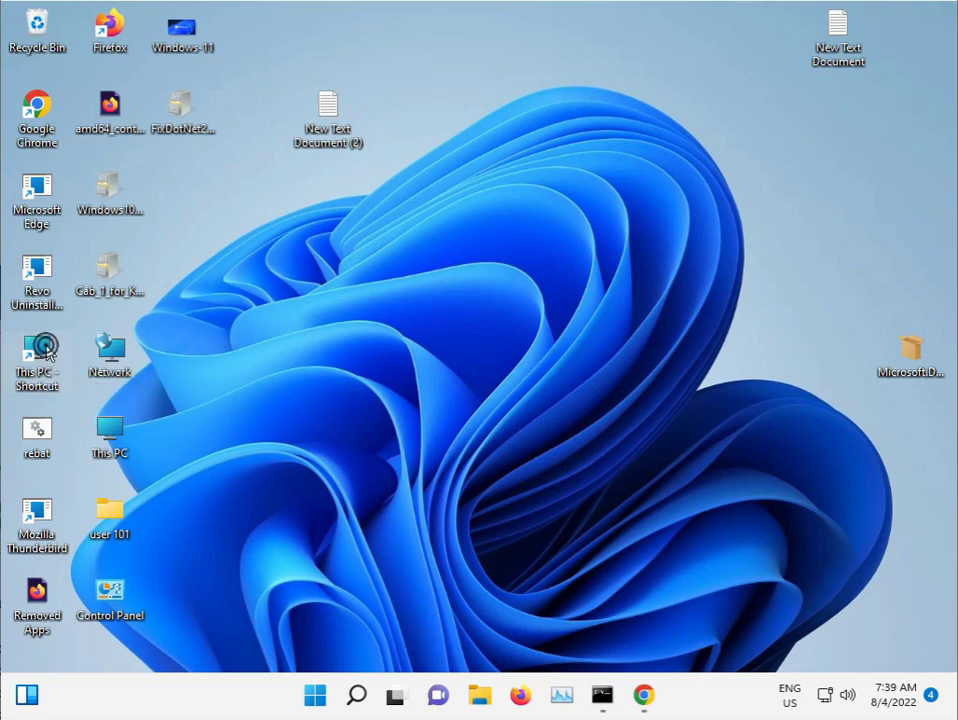
- Navigate to C:\Windows\System32\catroot2 and delete its contents, skipping the in-use file
double_click(37, 355)
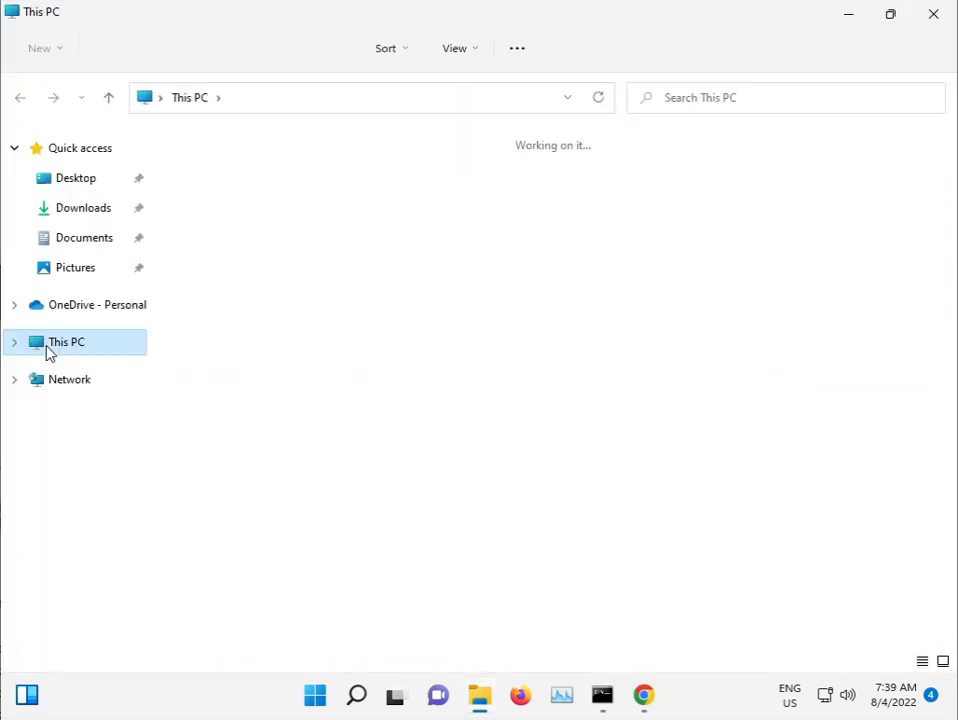
left_click(66, 342)
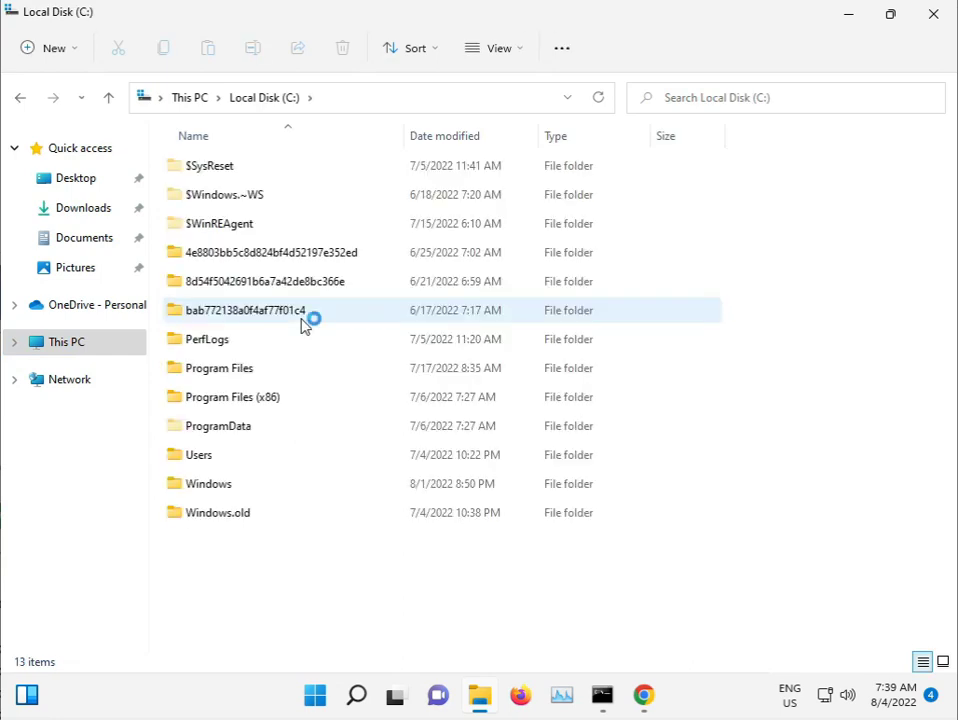
double_click(208, 483)
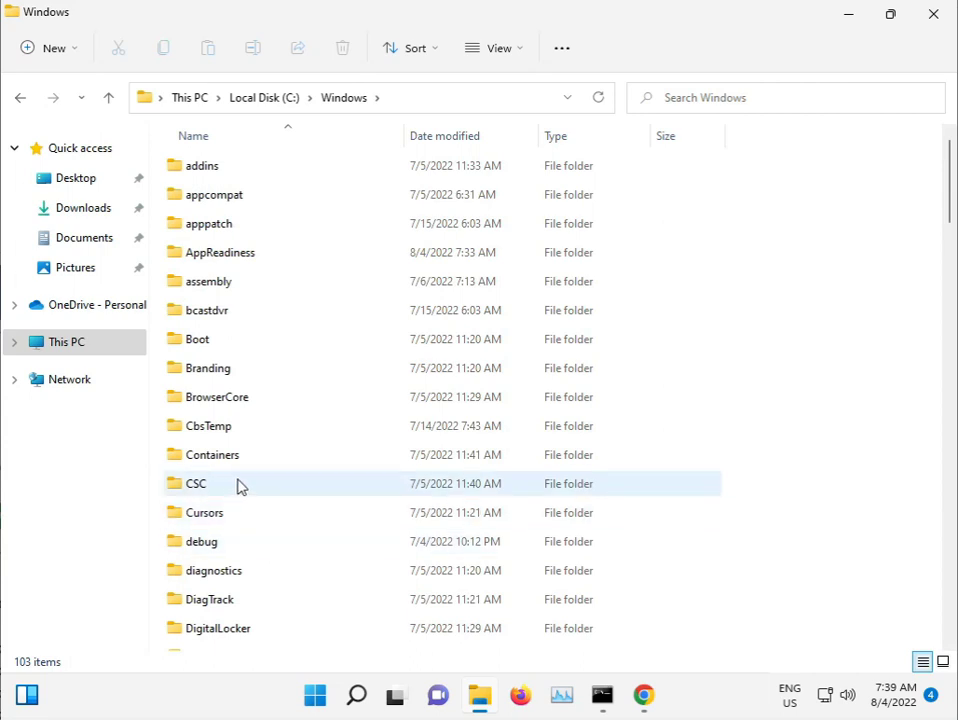
scroll("down", 3)
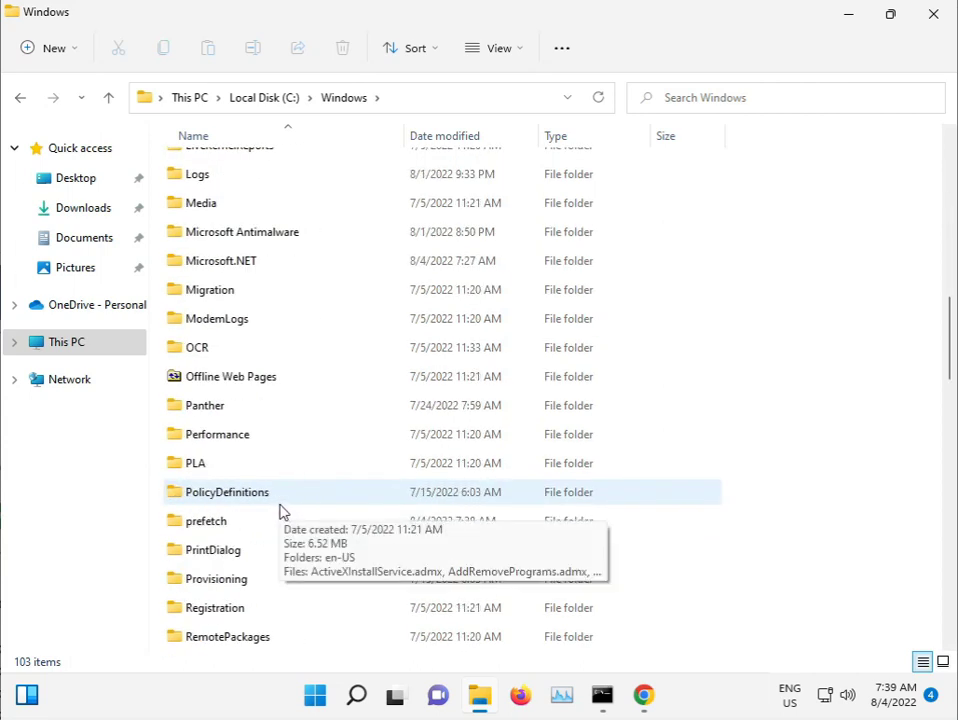
scroll("down", 3)
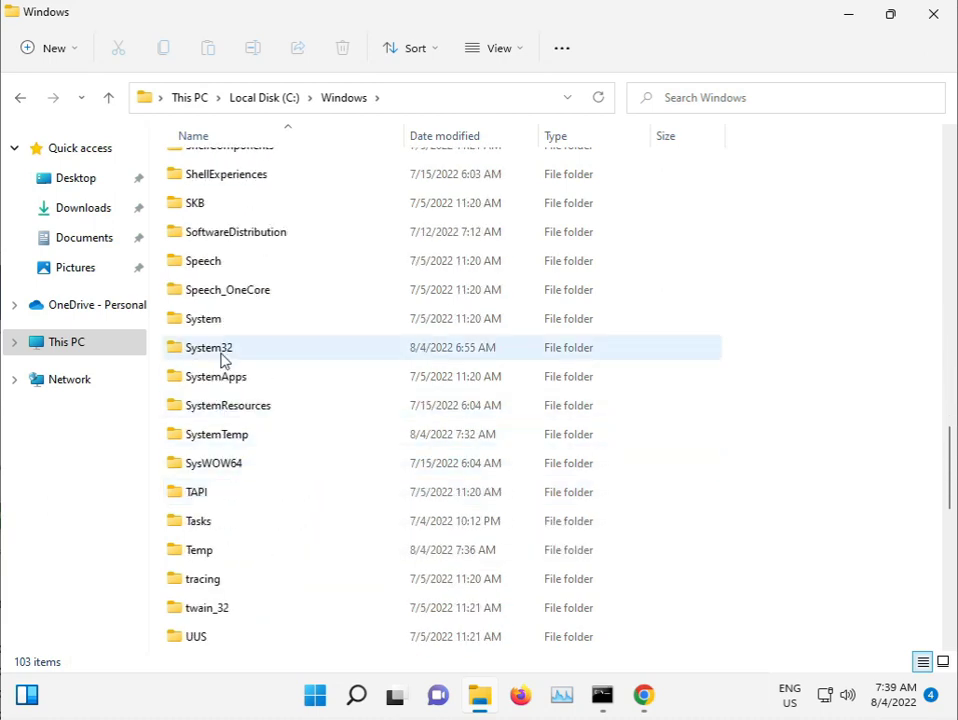
double_click(210, 347)
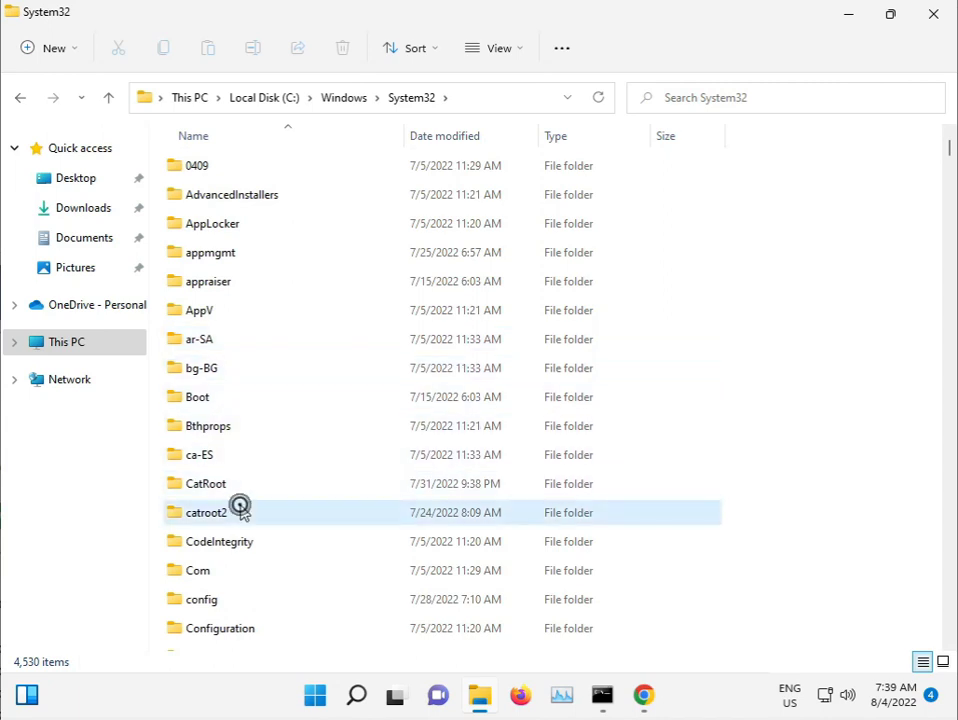
double_click(205, 512)
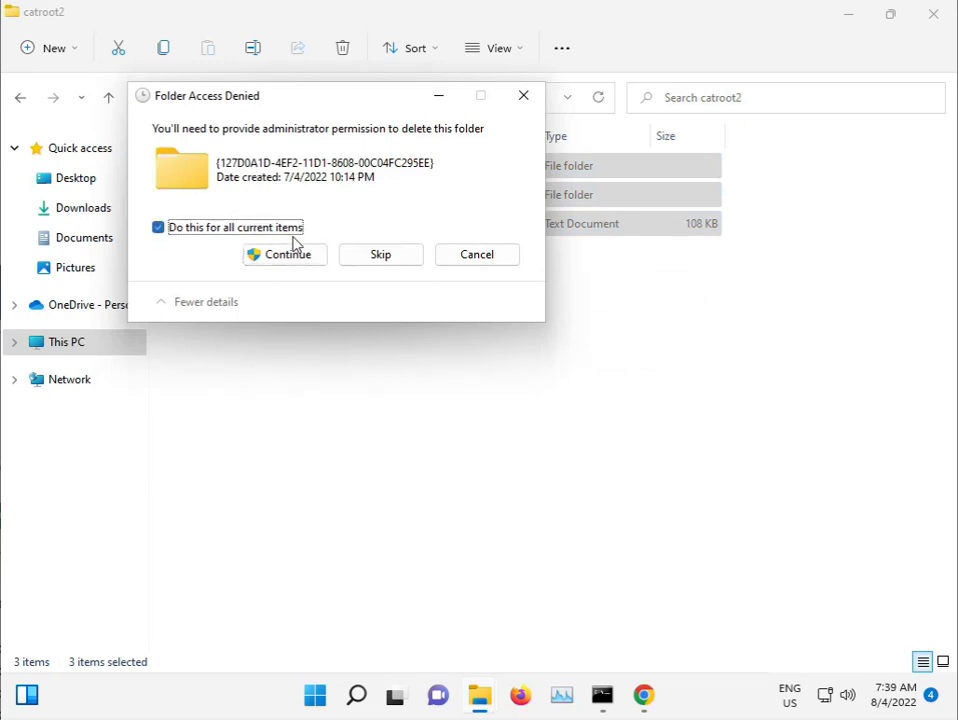
left_click(285, 254)
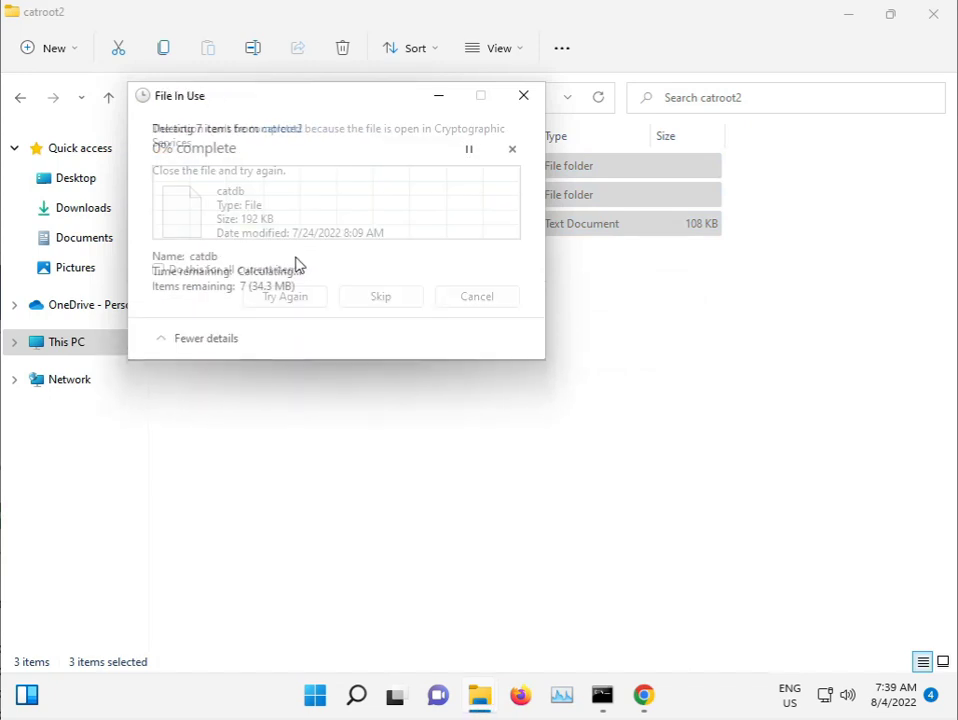
left_click(380, 296)
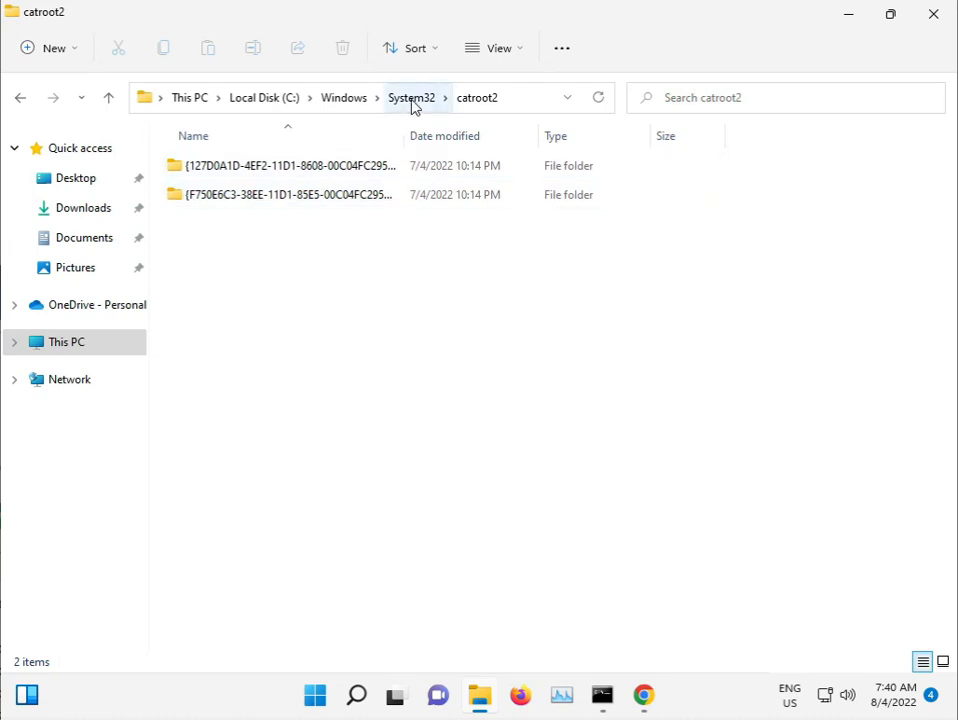
- Browse up through System32 to C:\Windows and scroll to the SoftwareDistribution folder
left_click(411, 97)
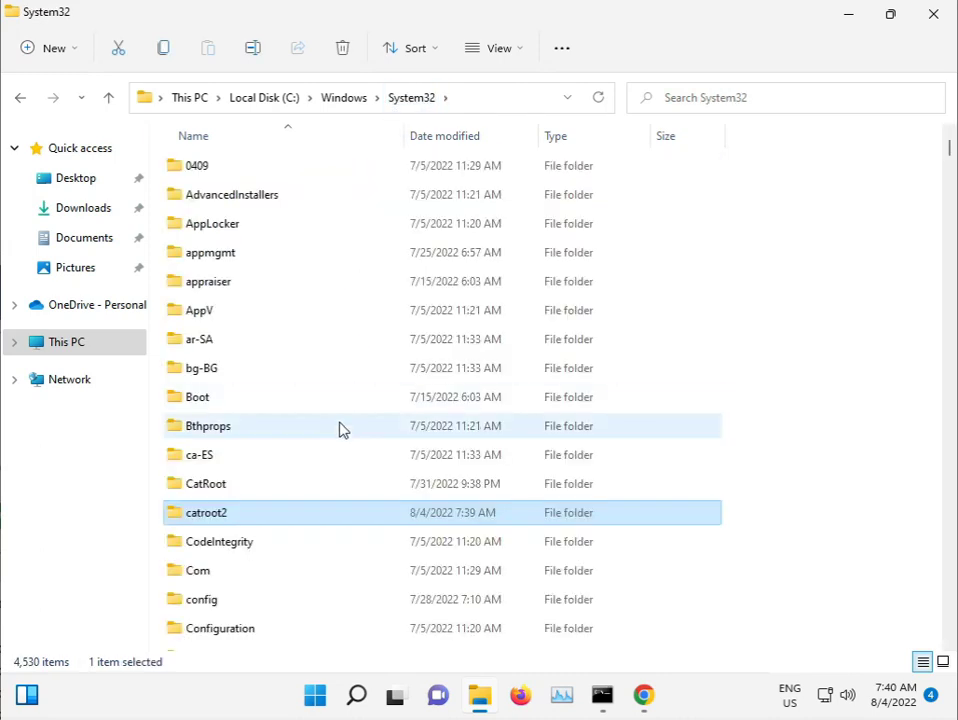
scroll("down", 3)
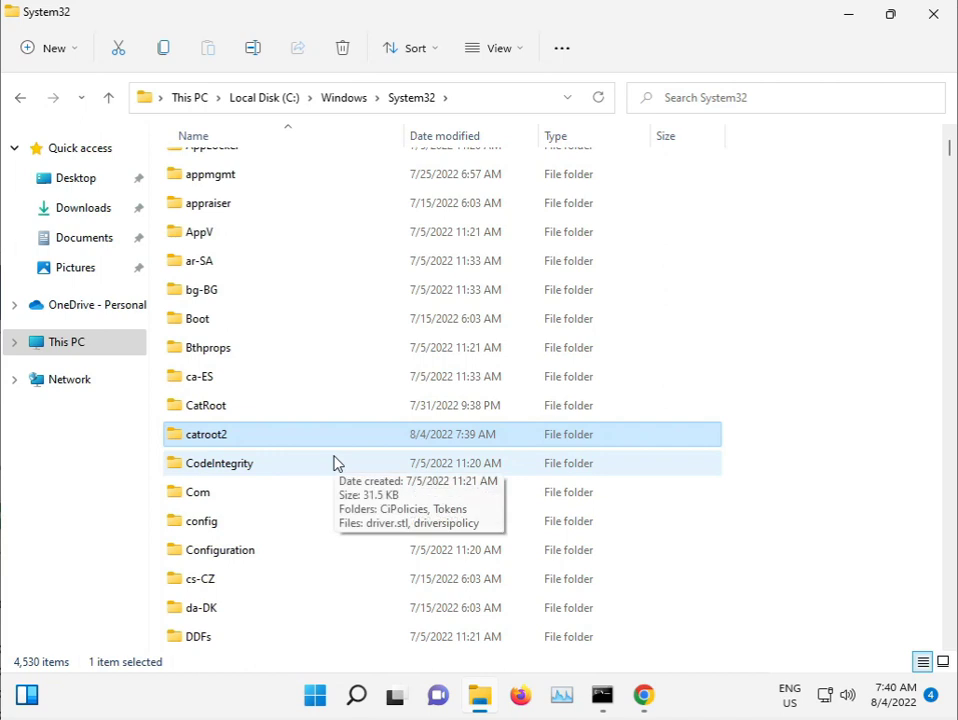
scroll("down", 3)
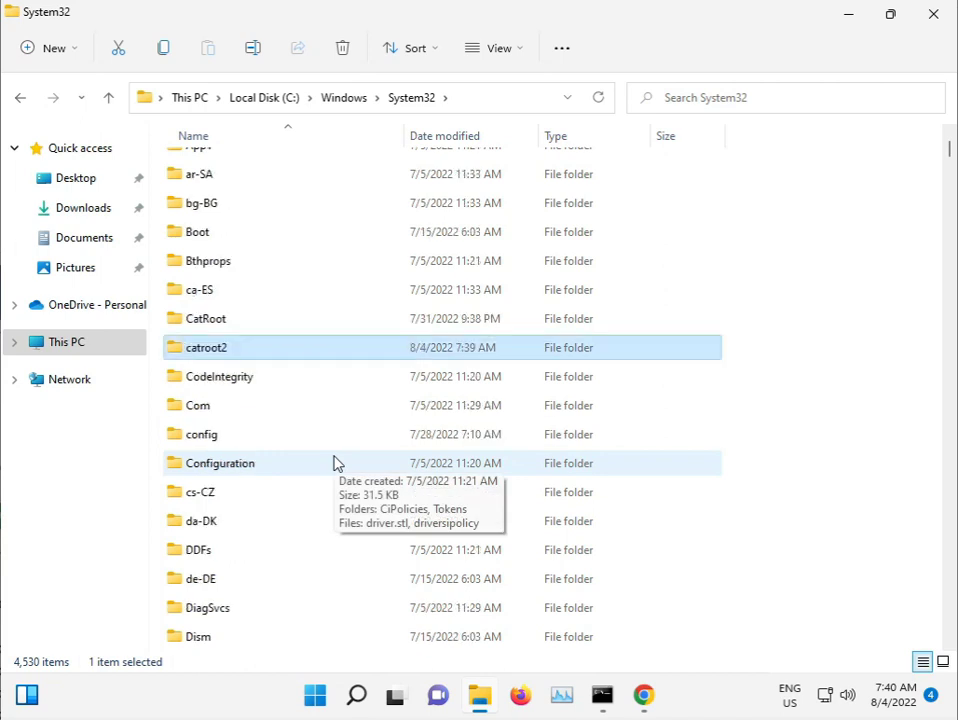
scroll("down", 3)
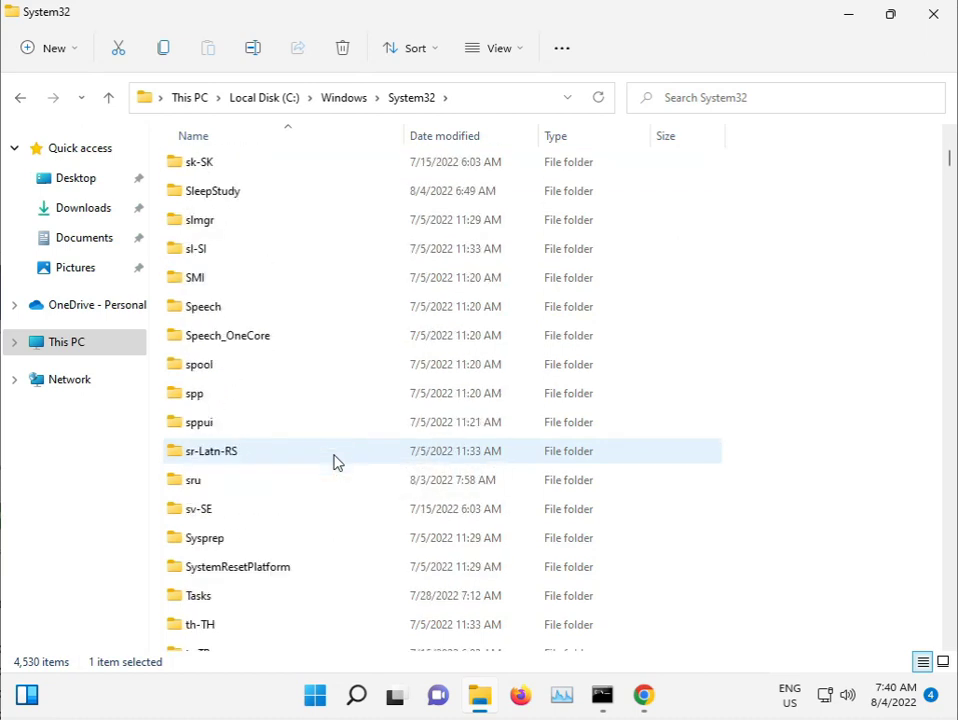
scroll("up", 3)
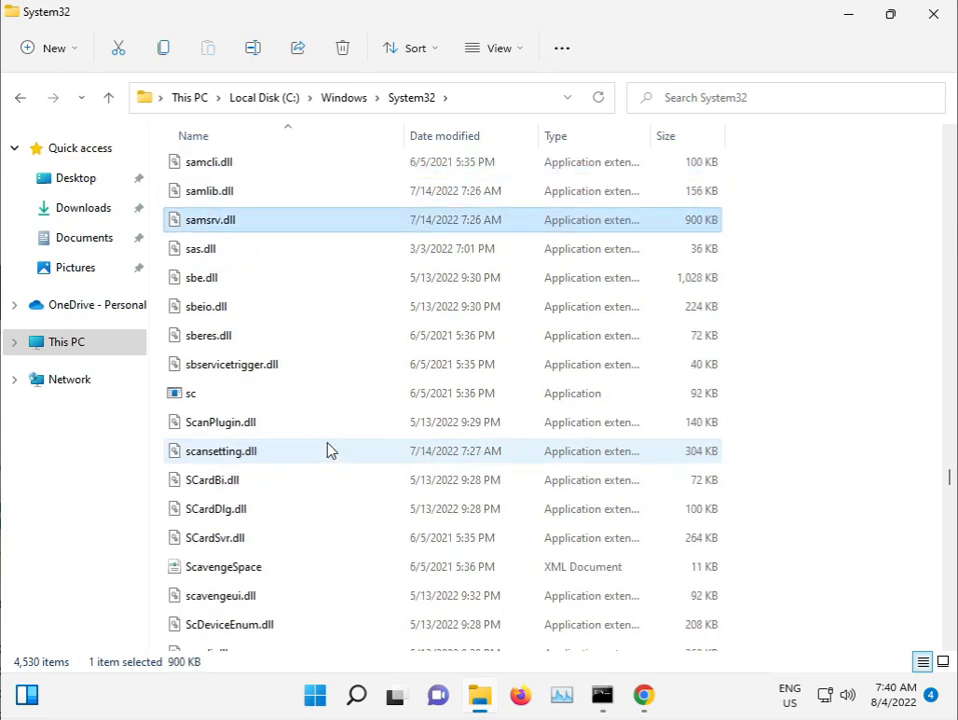
scroll("down", 3)
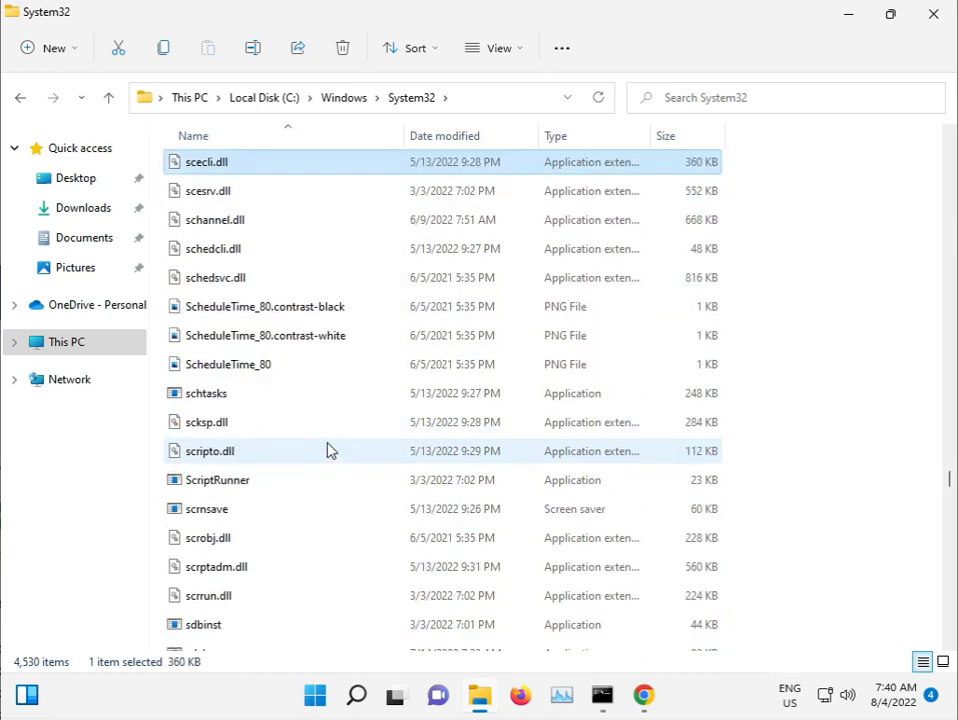
left_click(204, 624)
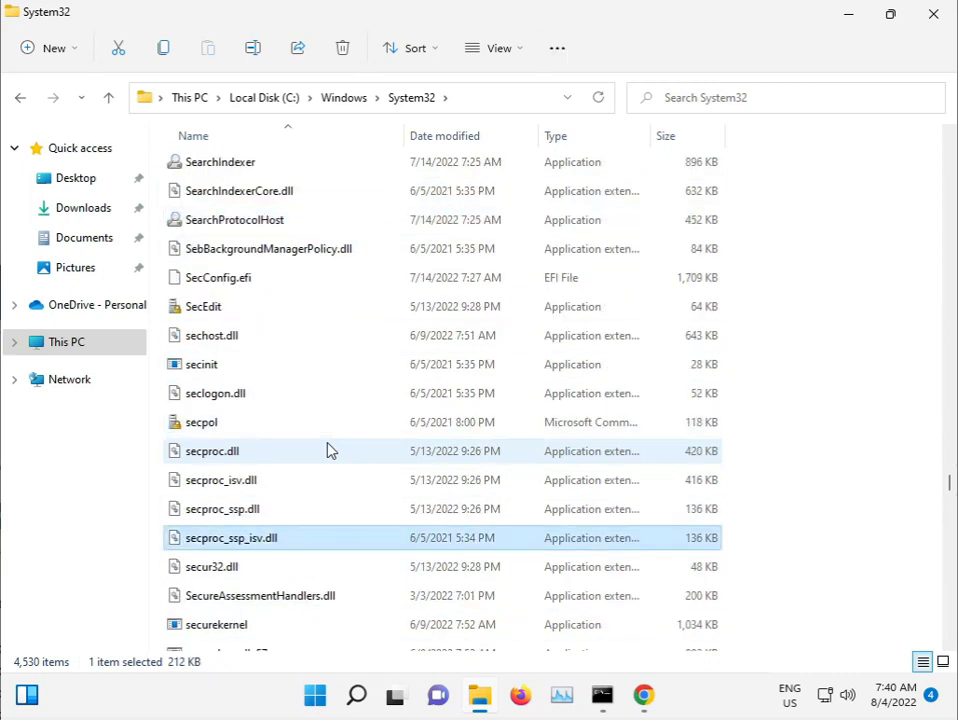
scroll("down", 3)
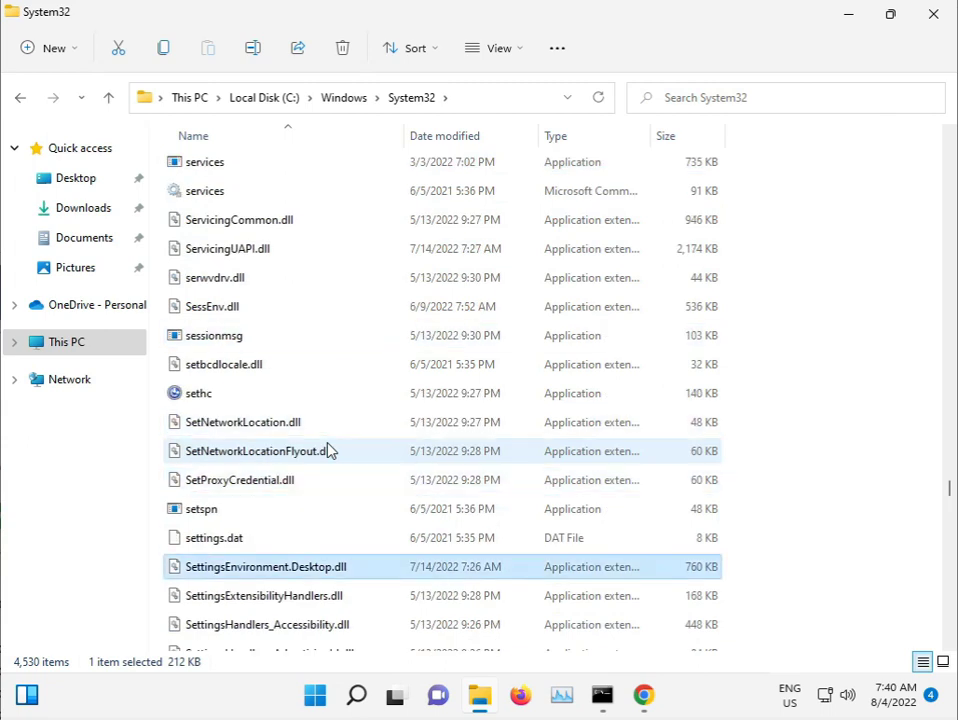
scroll("down", 3)
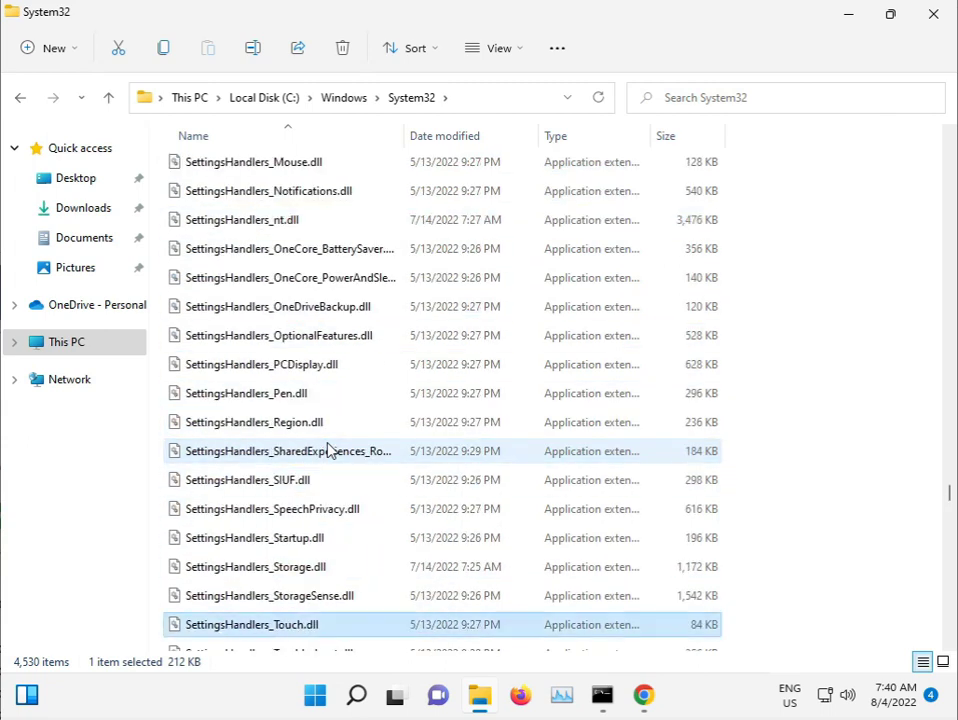
left_click(343, 97)
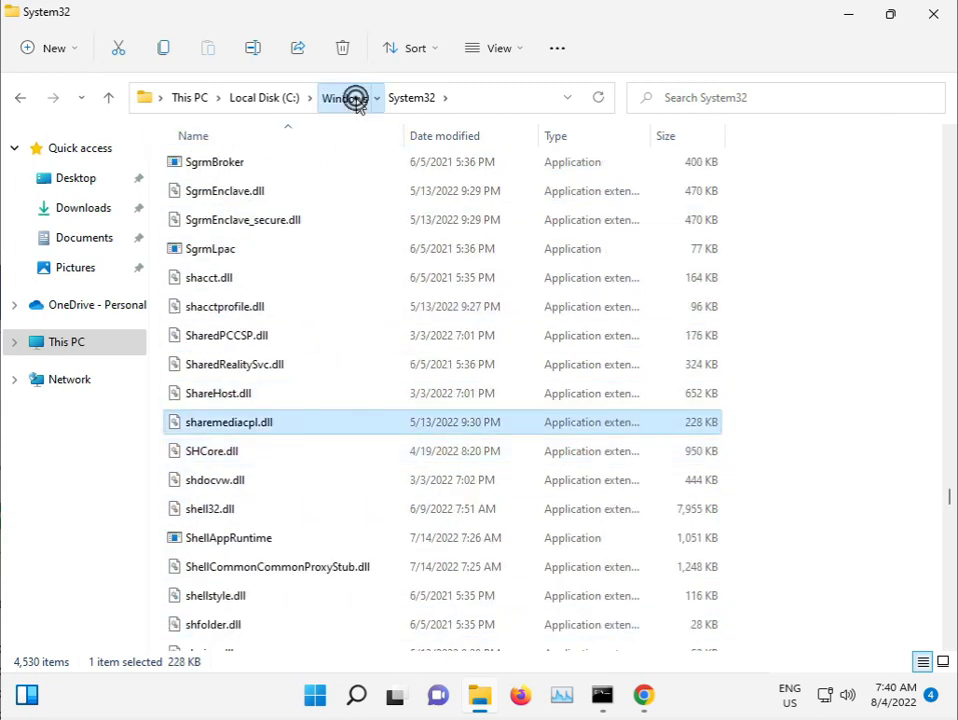
left_click(337, 97)
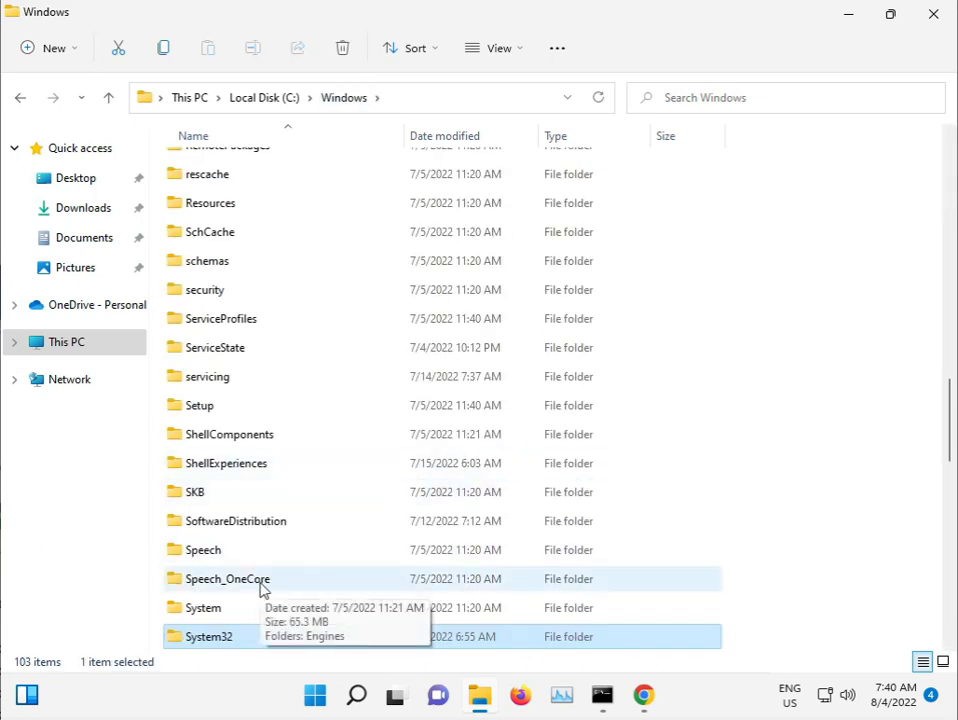
scroll("down", 3)
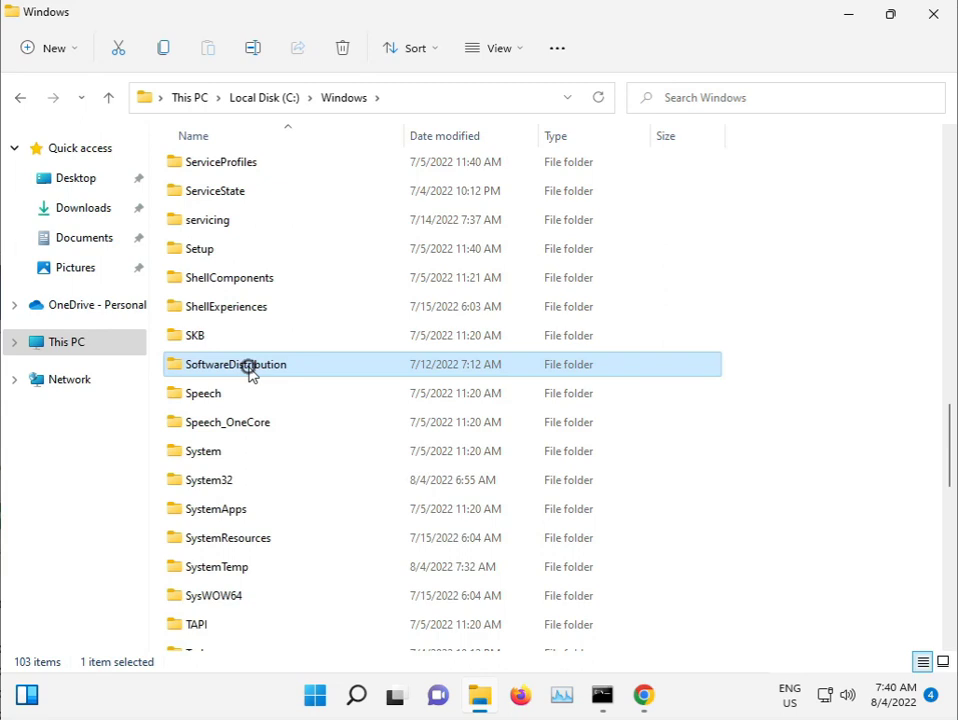
- Open SoftwareDistribution, select all, and confirm permanently deleting its six items
double_click(236, 364)
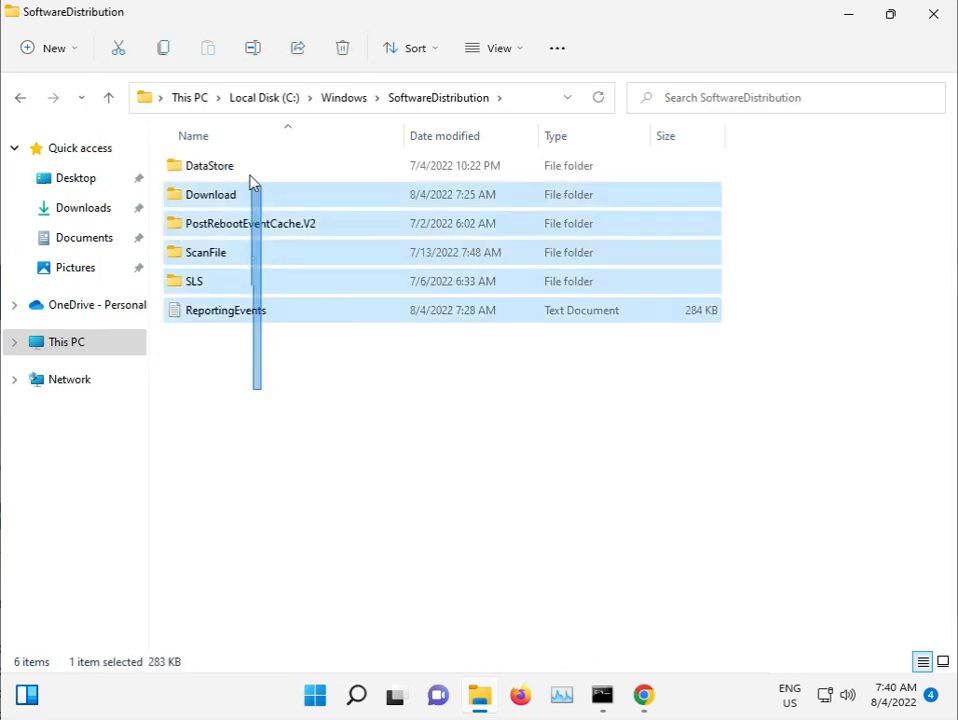
key("ctrl+a")
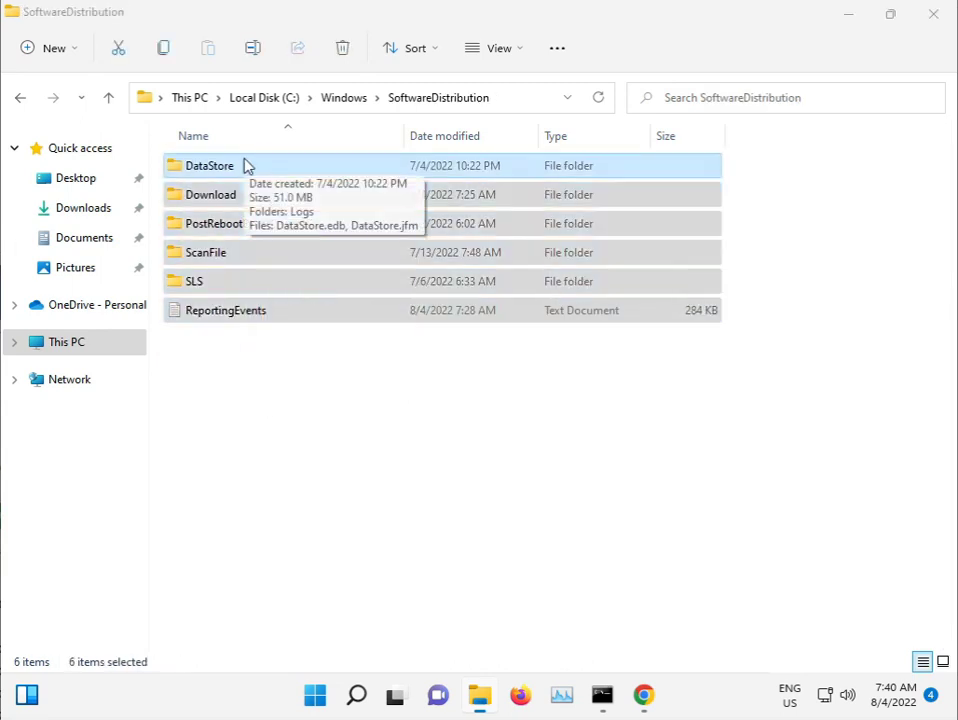
left_click(553, 361)
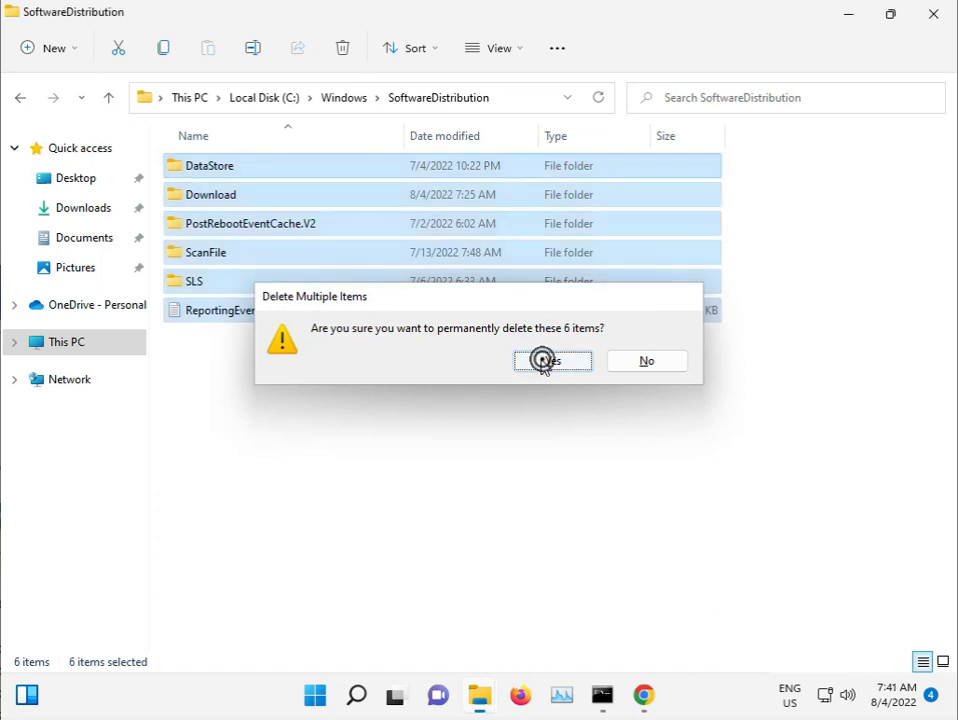
left_click(552, 361)
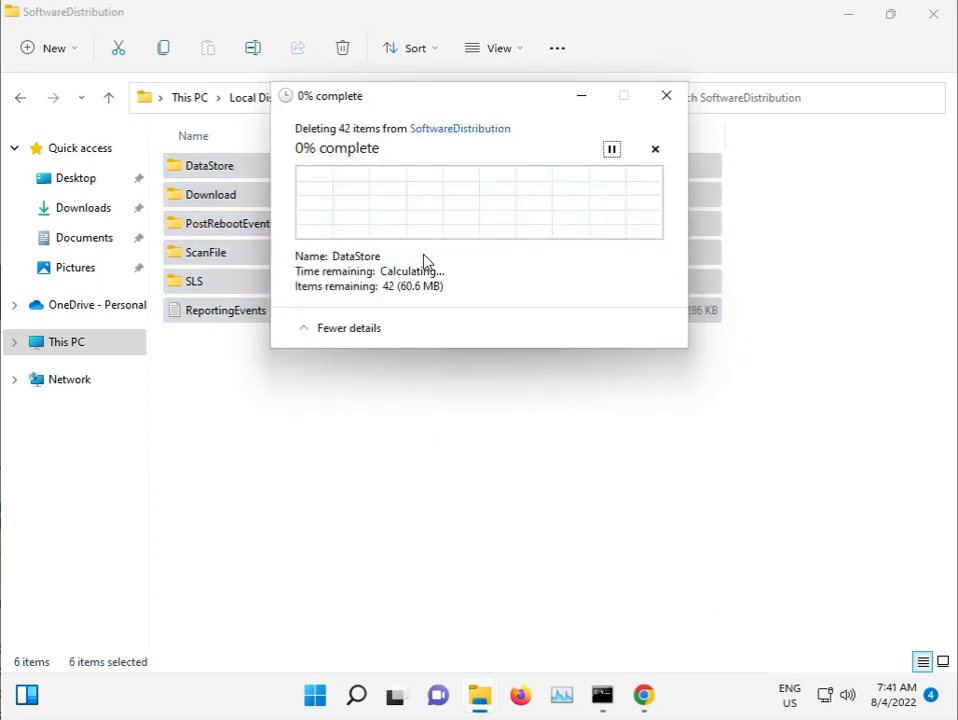